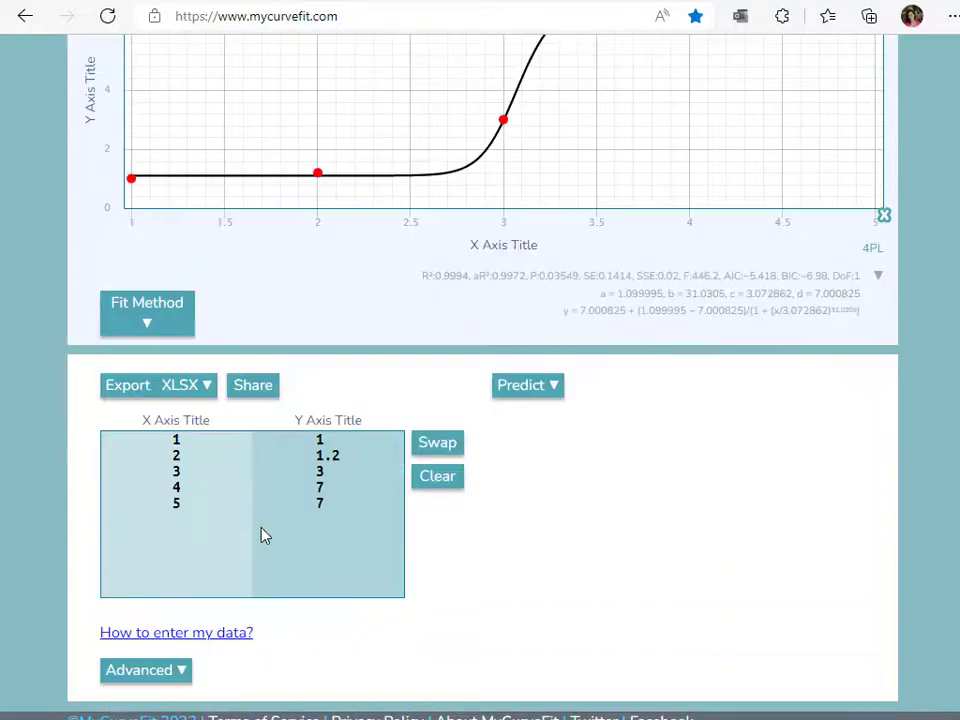
Step: Refit the data with a nonlinear 5PL model weighted 1/y², and review the fit statistics
scroll("down", 3)
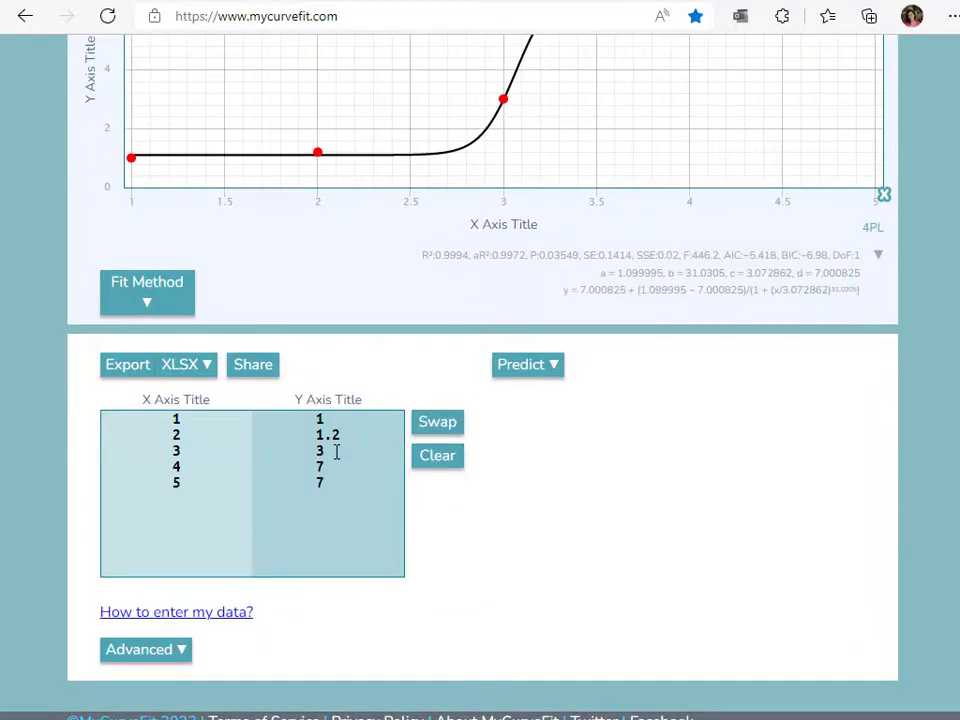
left_click(146, 291)
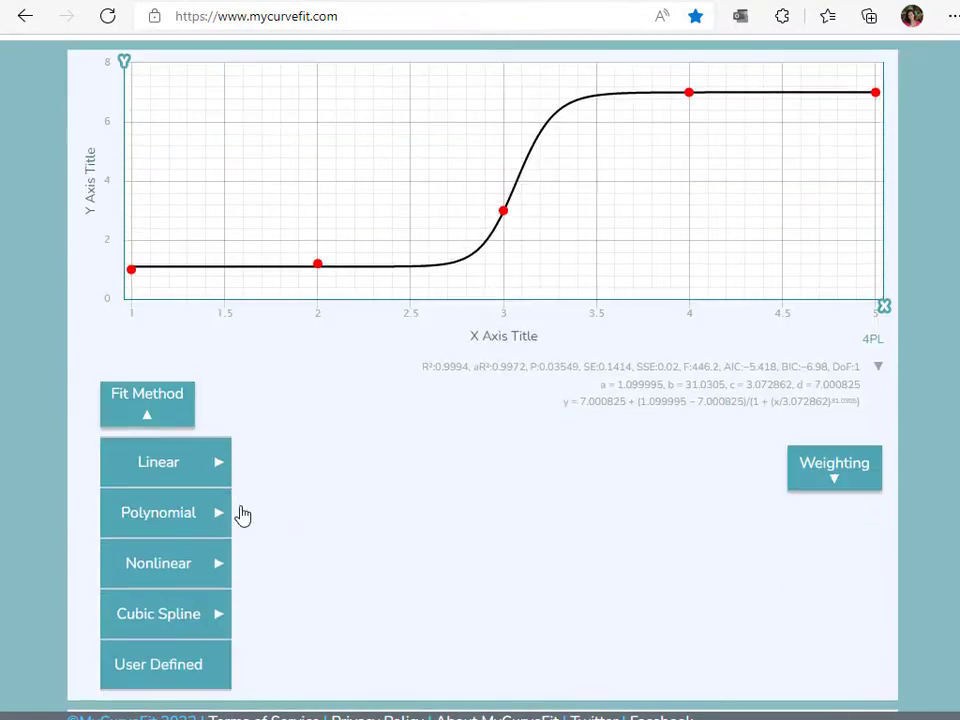
left_click(158, 562)
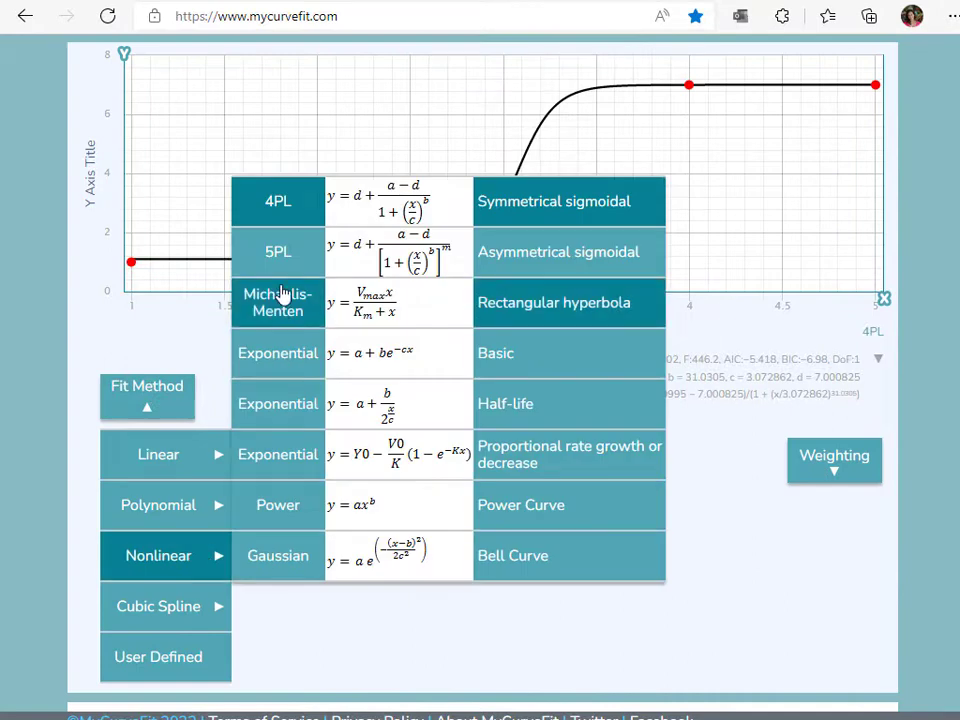
left_click(278, 251)
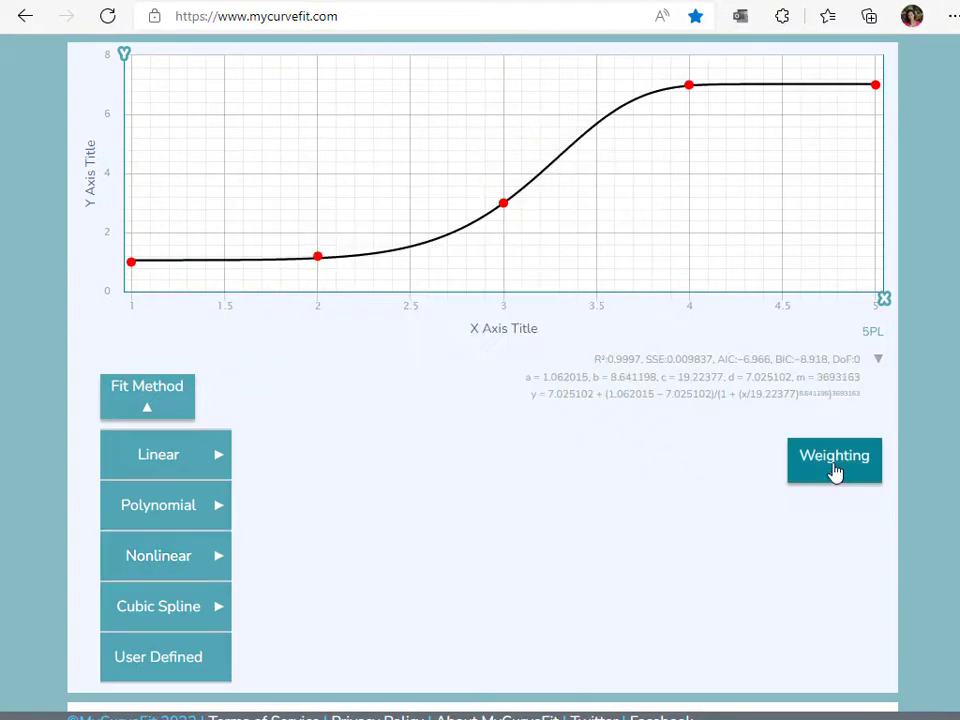
left_click(834, 456)
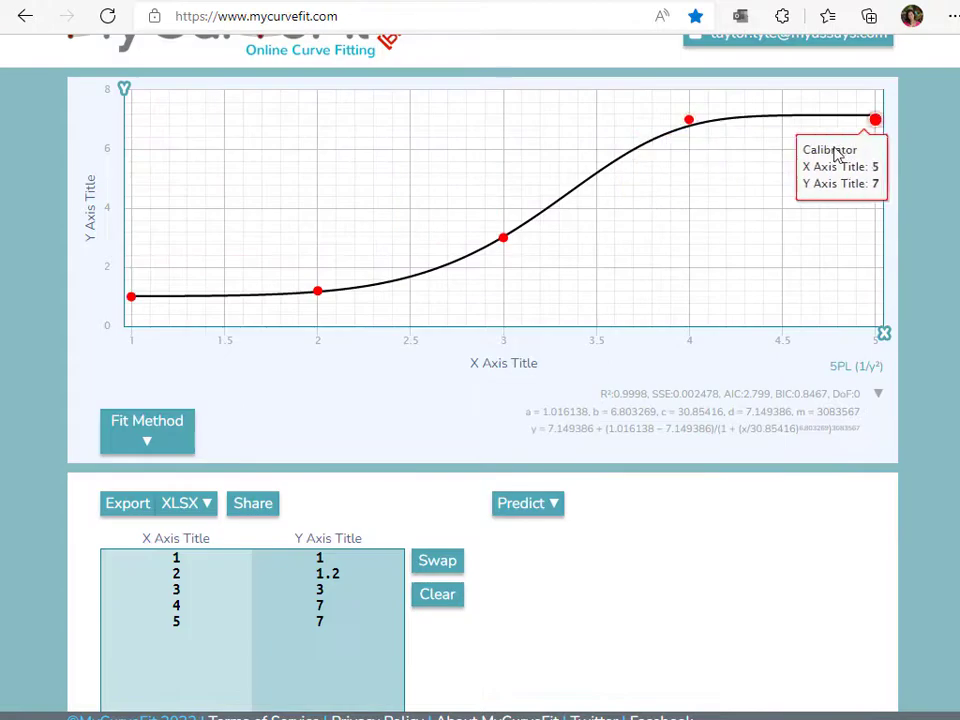
mouse_move(615, 422)
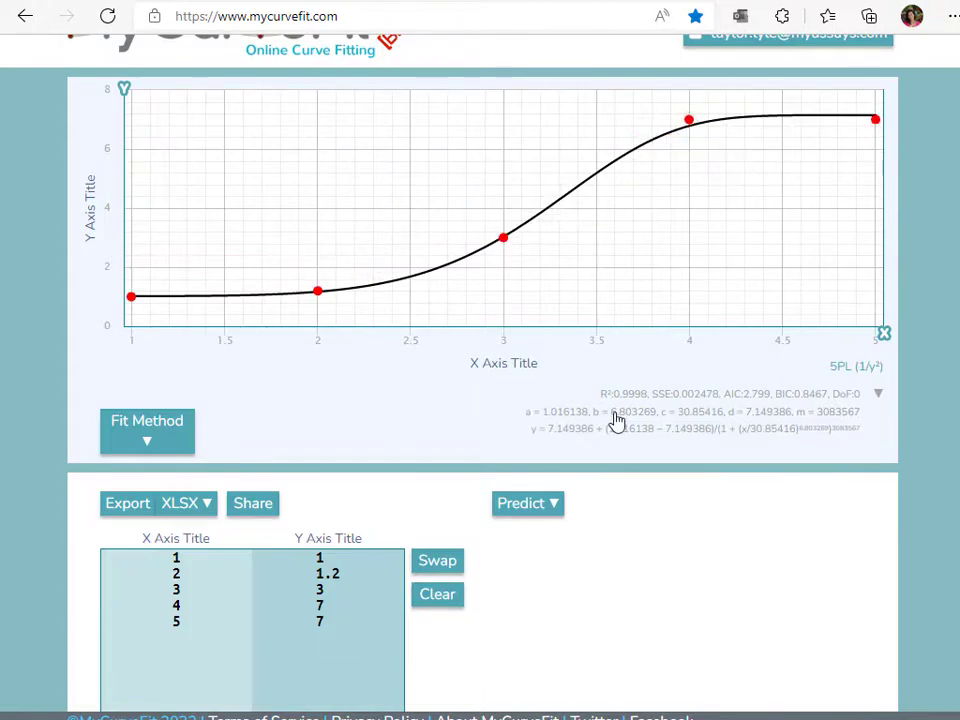
left_click(878, 393)
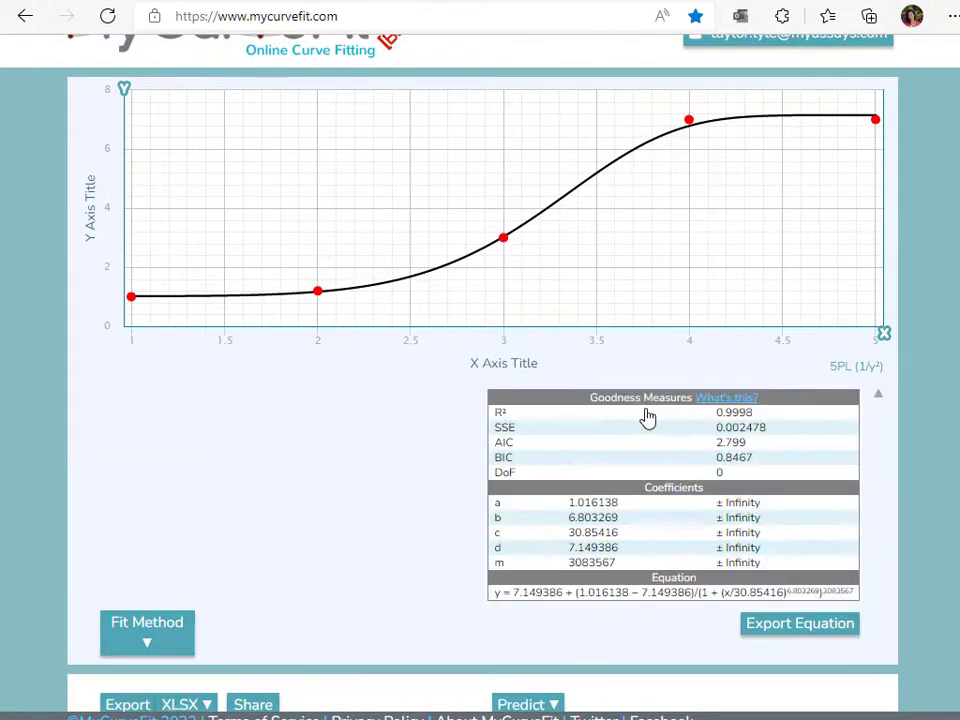
mouse_move(733, 422)
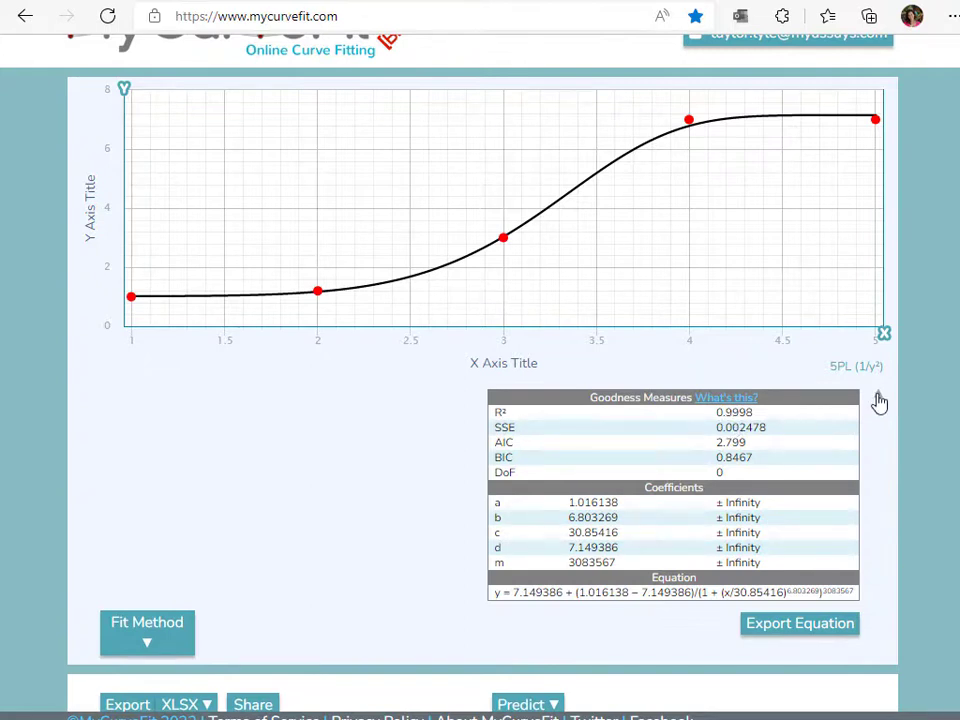
left_click(527, 503)
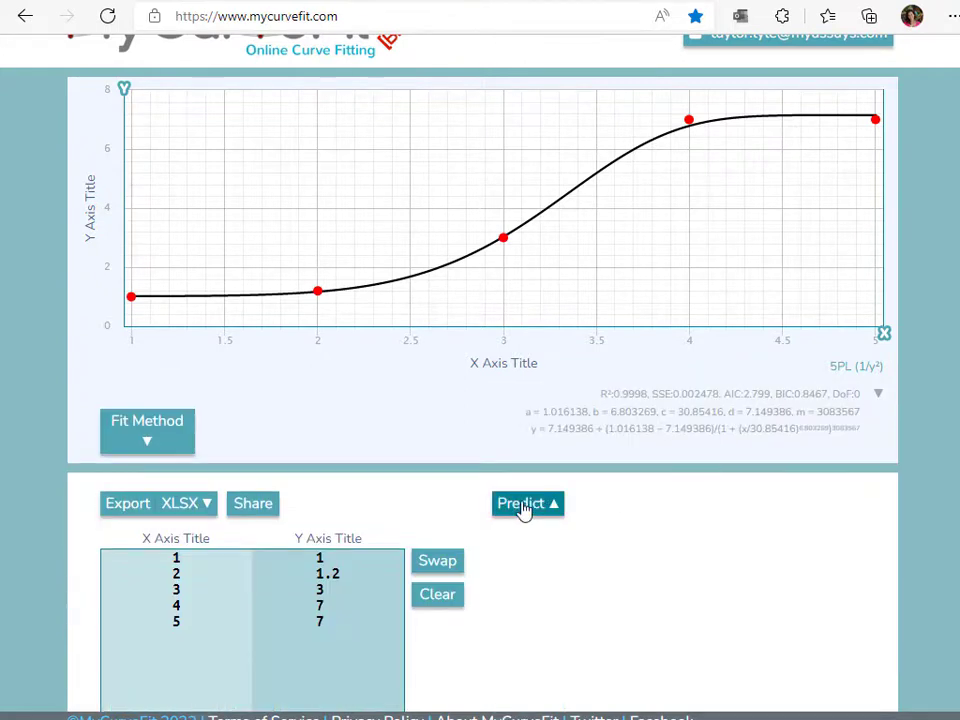
Step: Predict X for Y = 3.5 (X = 3.116398) and open the export format options
left_click(521, 503)
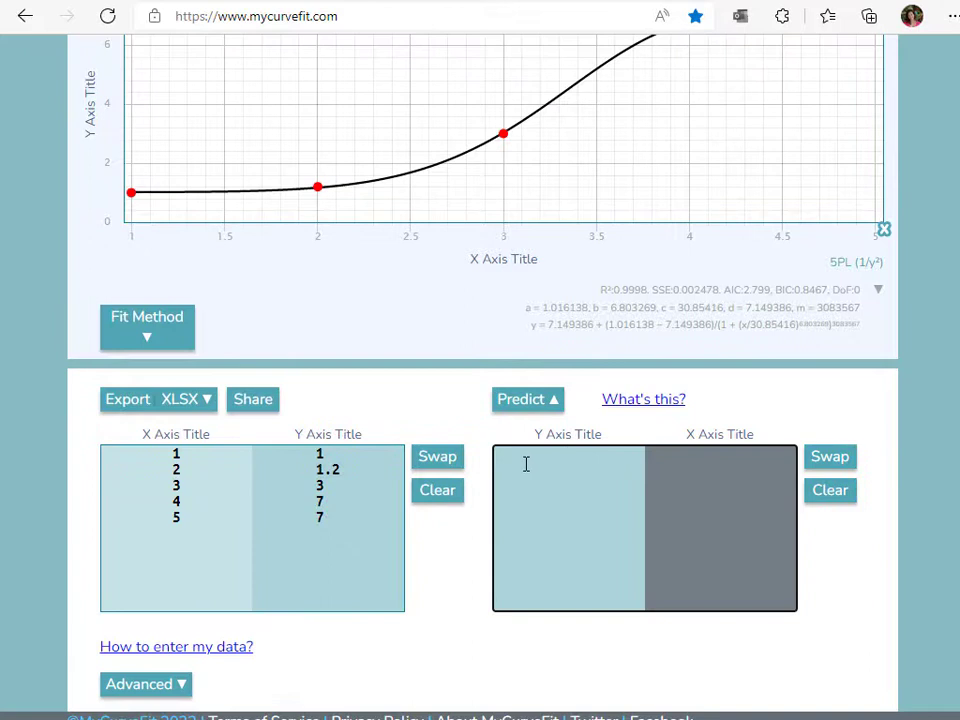
type("3.5")
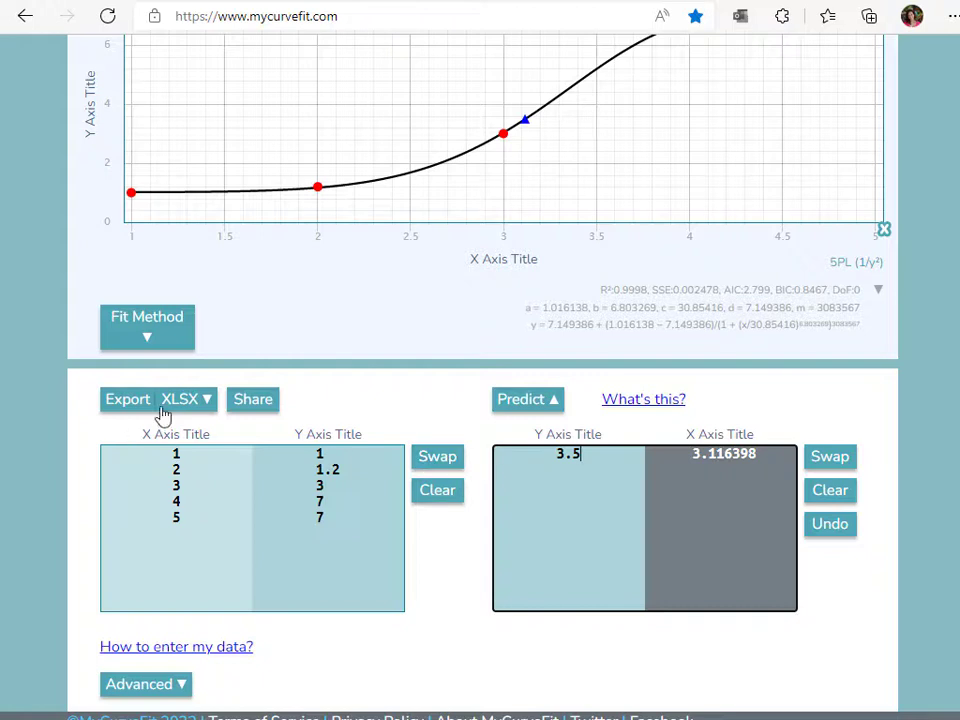
left_click(158, 399)
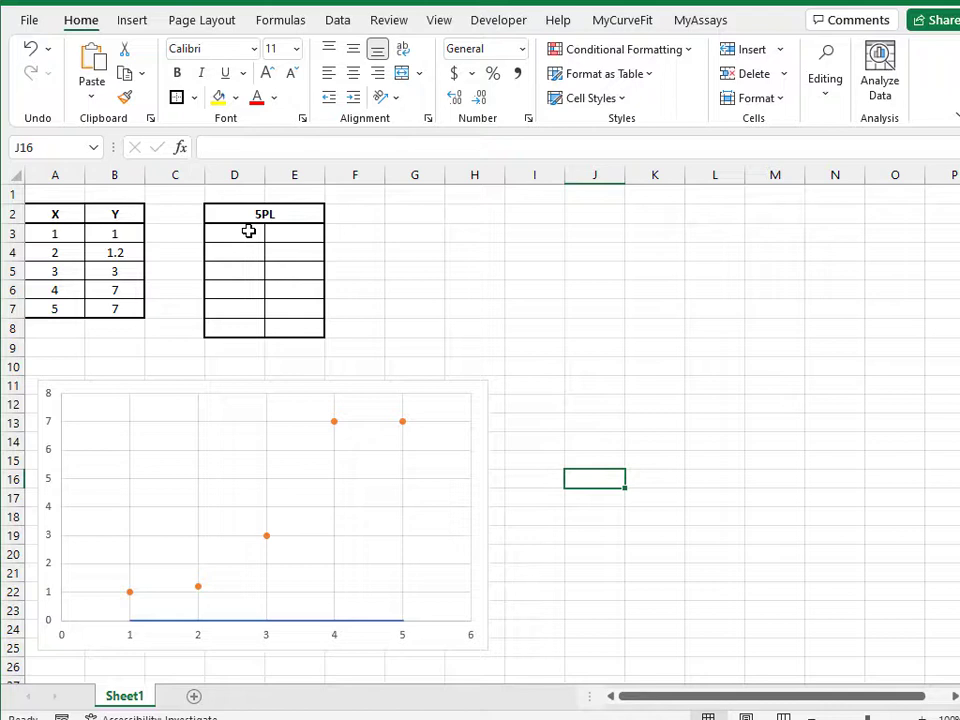
Step: Fill the D3:E8 table with a MyCurveFit 5PL array formula using A3:A7 and B3:B7
left_click_drag(234, 232, 234, 290)
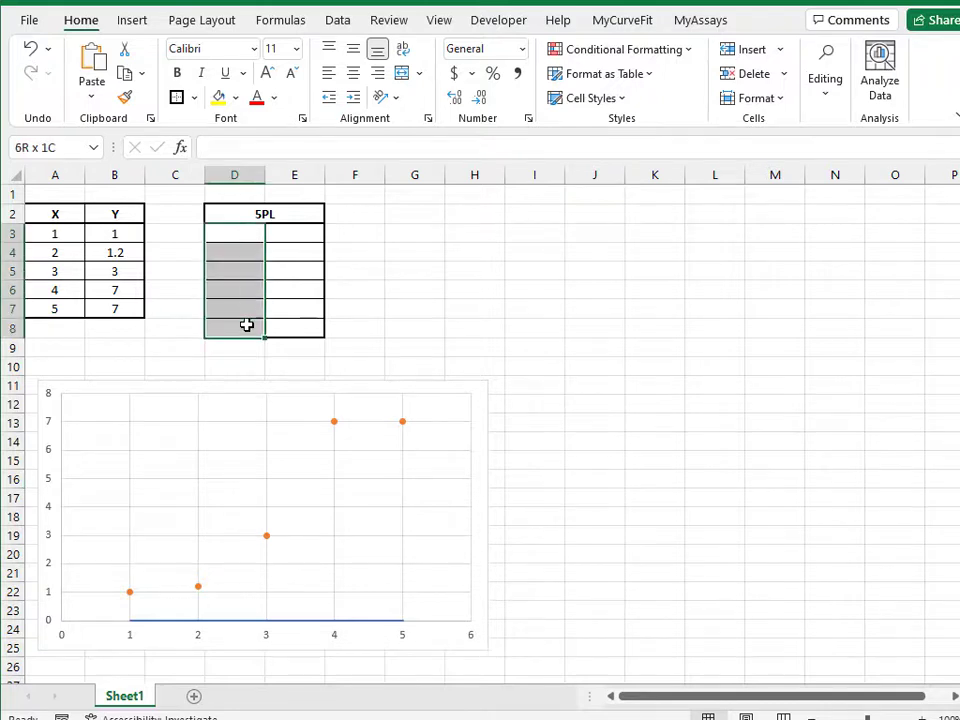
left_click_drag(234, 325, 294, 325)
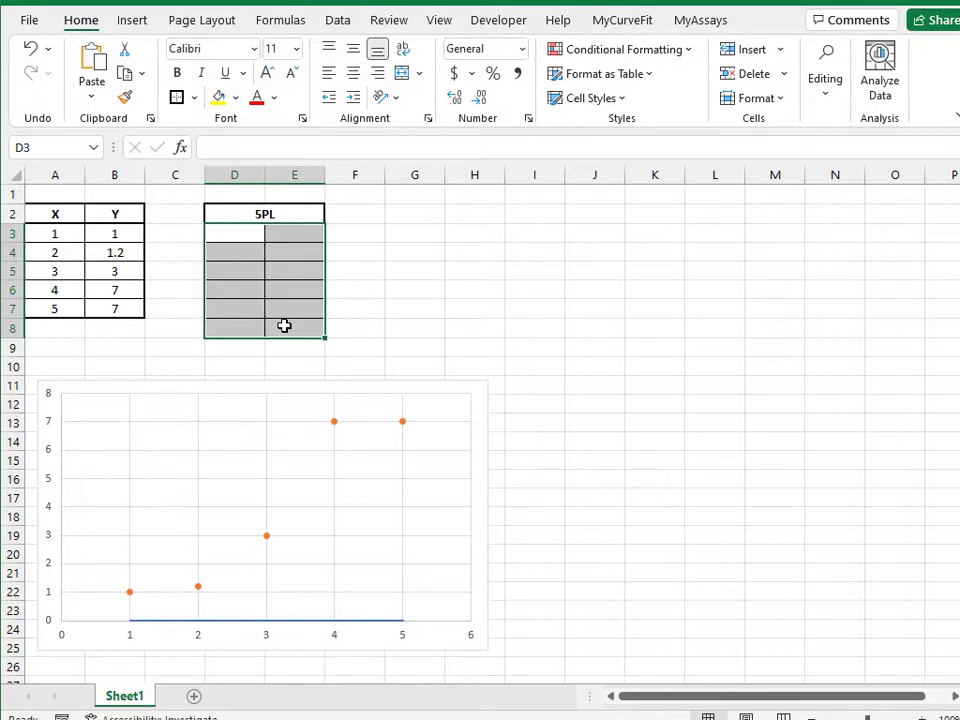
type("=my")
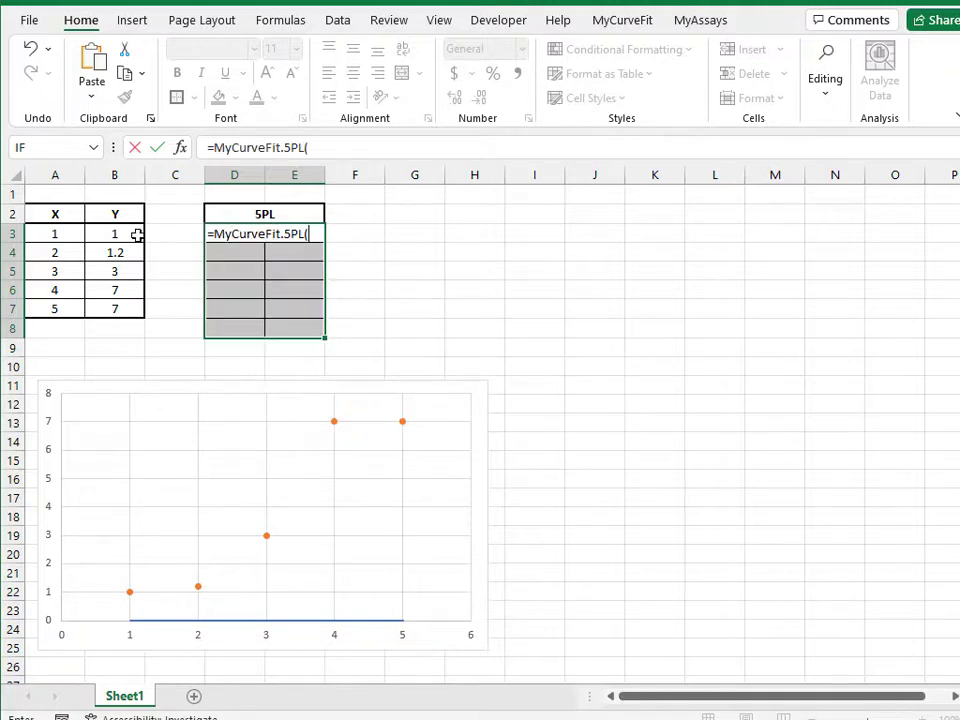
left_click_drag(55, 233, 55, 309)
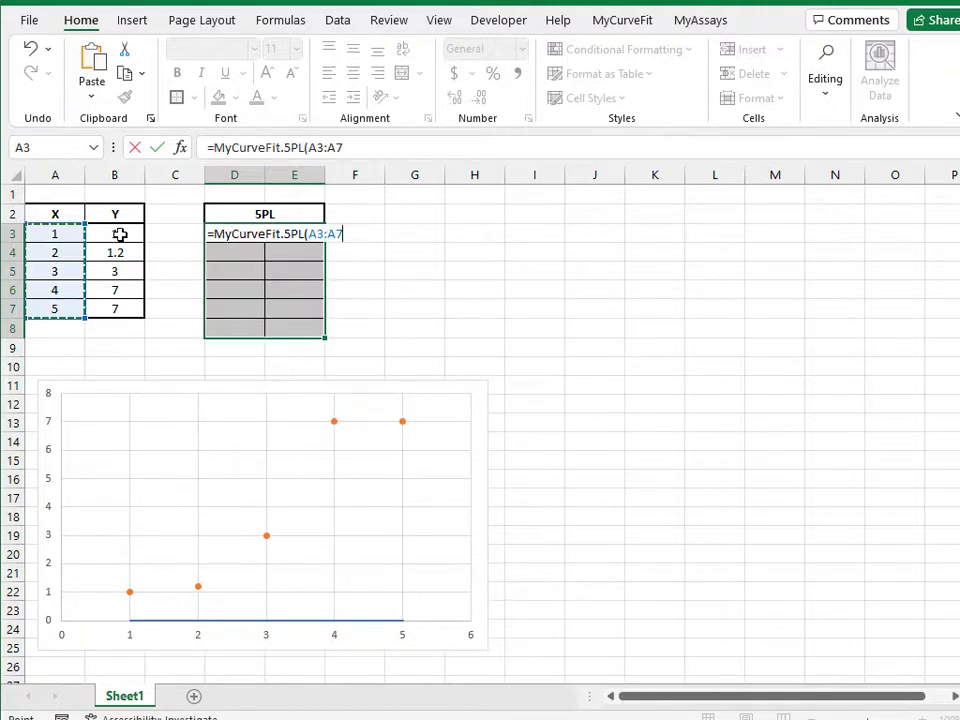
left_click_drag(114, 233, 114, 308)
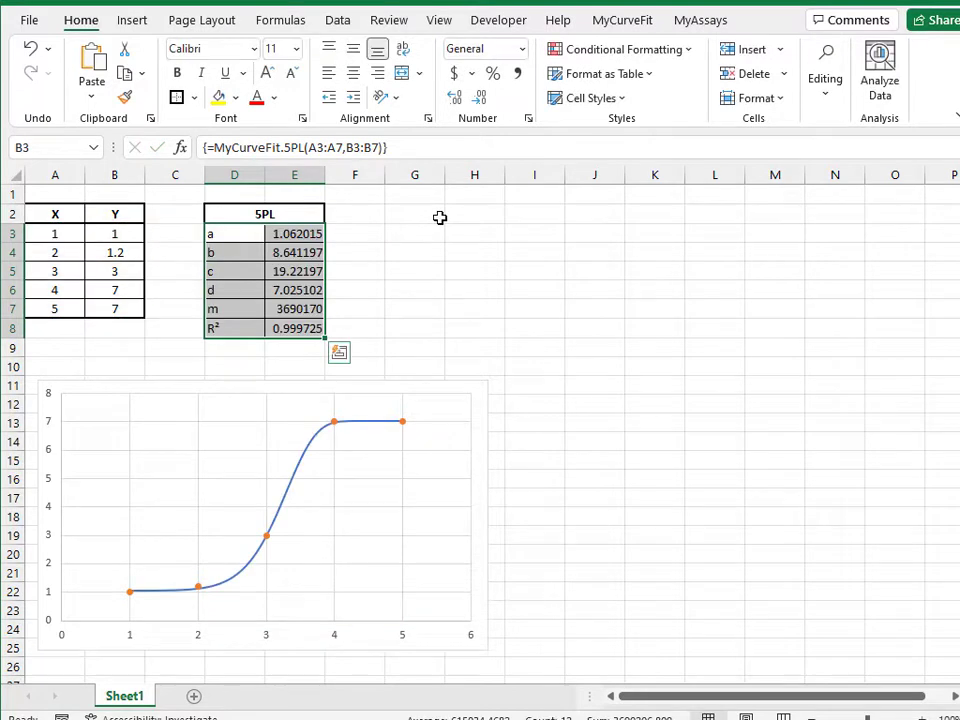
Step: Change the Y value for X = 2 to 1.5 to recalculate the 5PL fit
left_click(414, 213)
type("1.5")
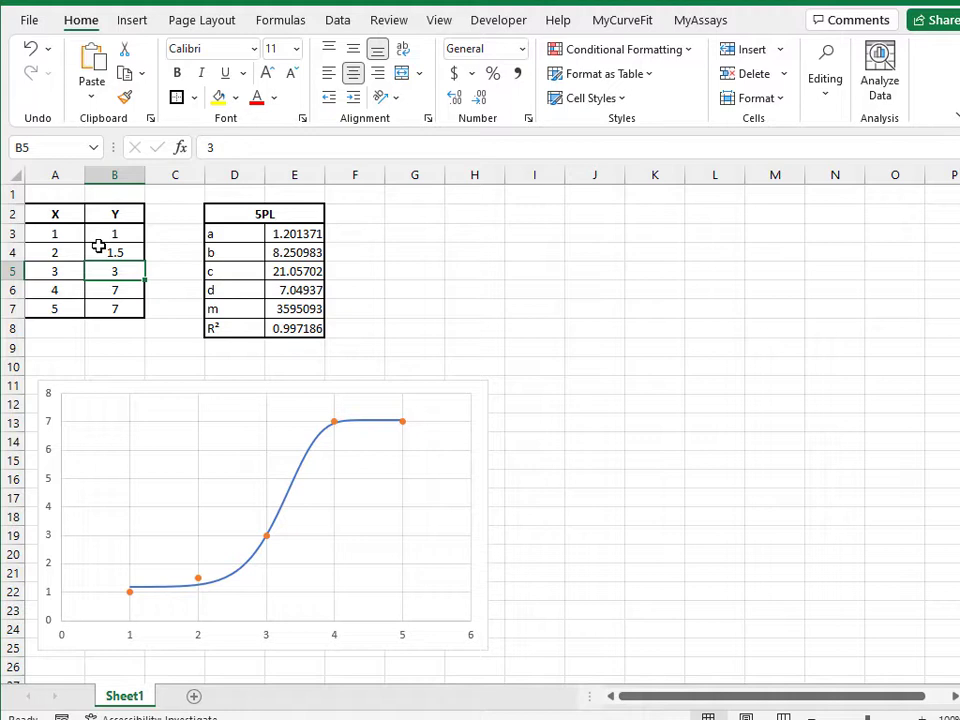
mouse_move(418, 502)
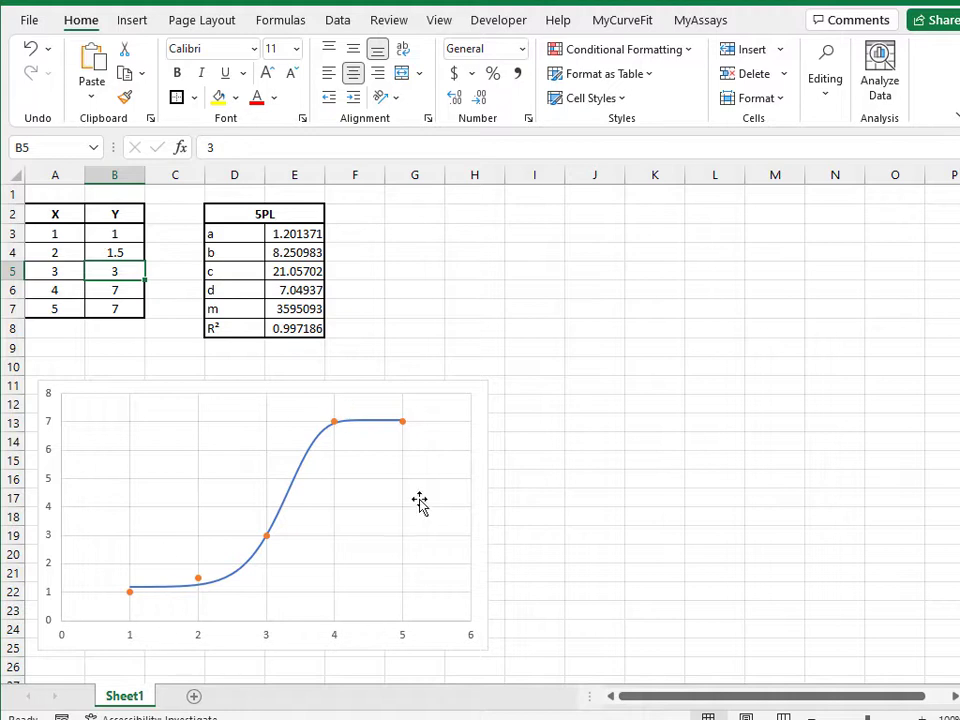
mouse_move(456, 517)
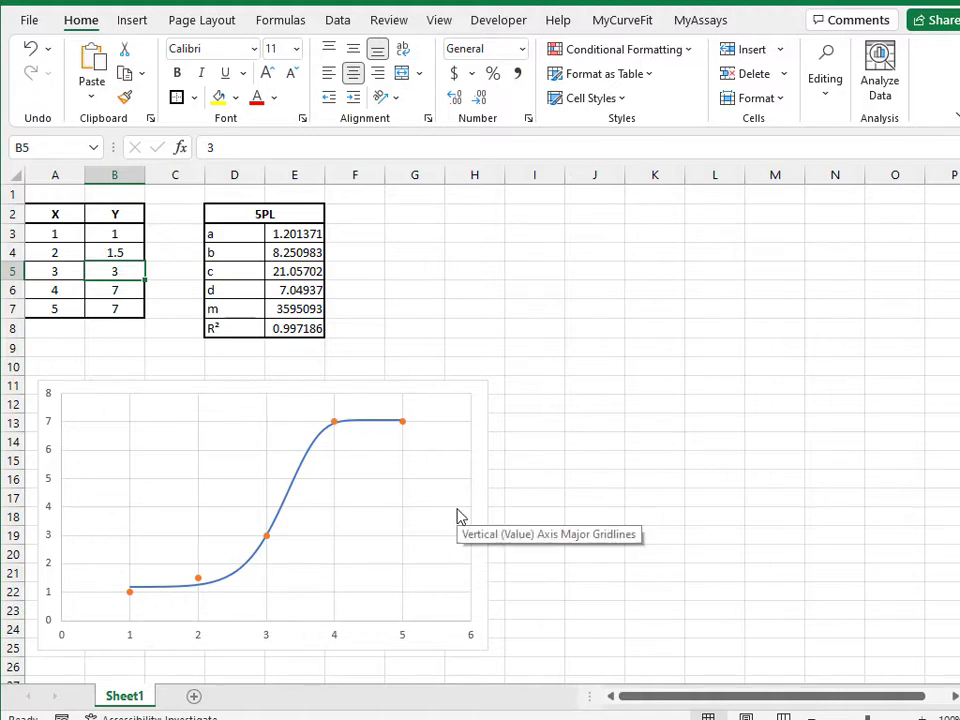
mouse_move(198, 583)
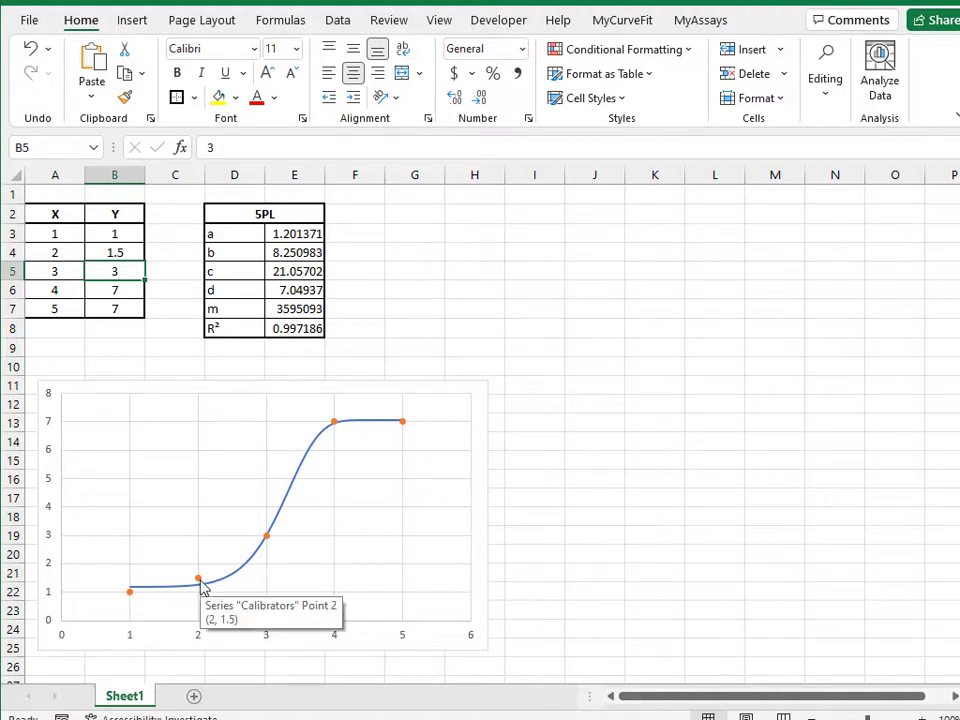
mouse_move(238, 580)
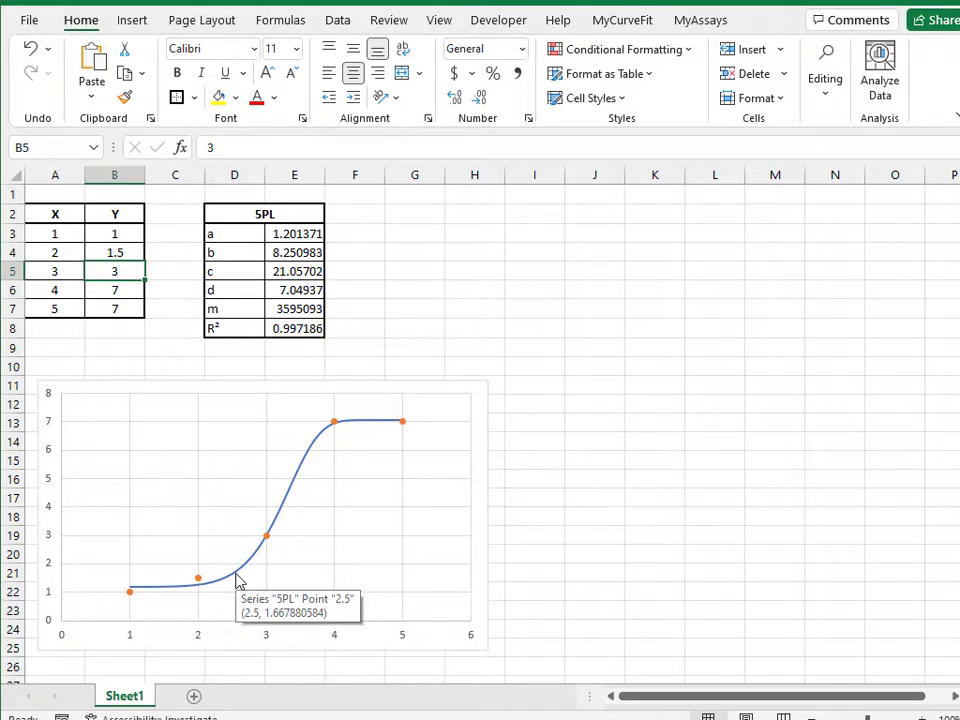
mouse_move(443, 312)
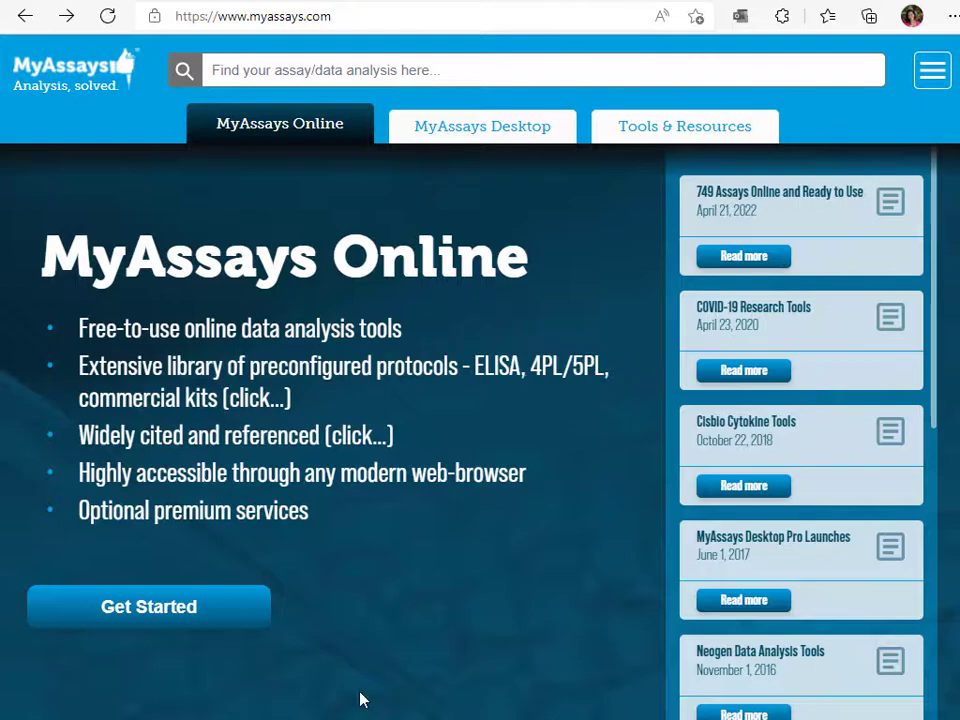
mouse_move(360, 657)
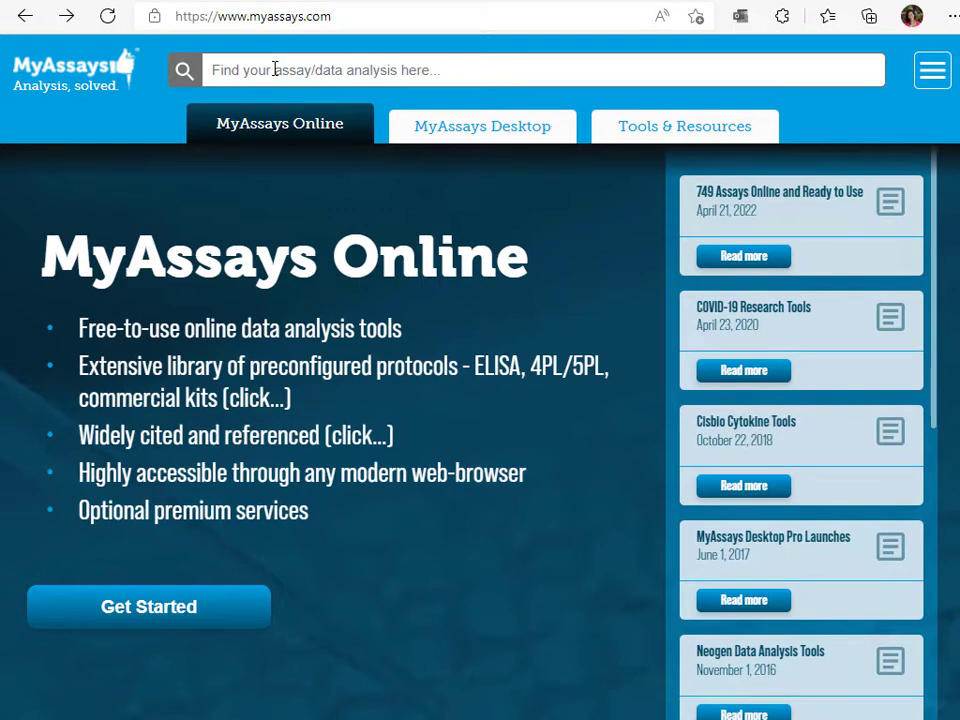
Step: Search MyAssays for '4pl' and open the Four Parameter Logistic Curve assay
left_click(540, 69)
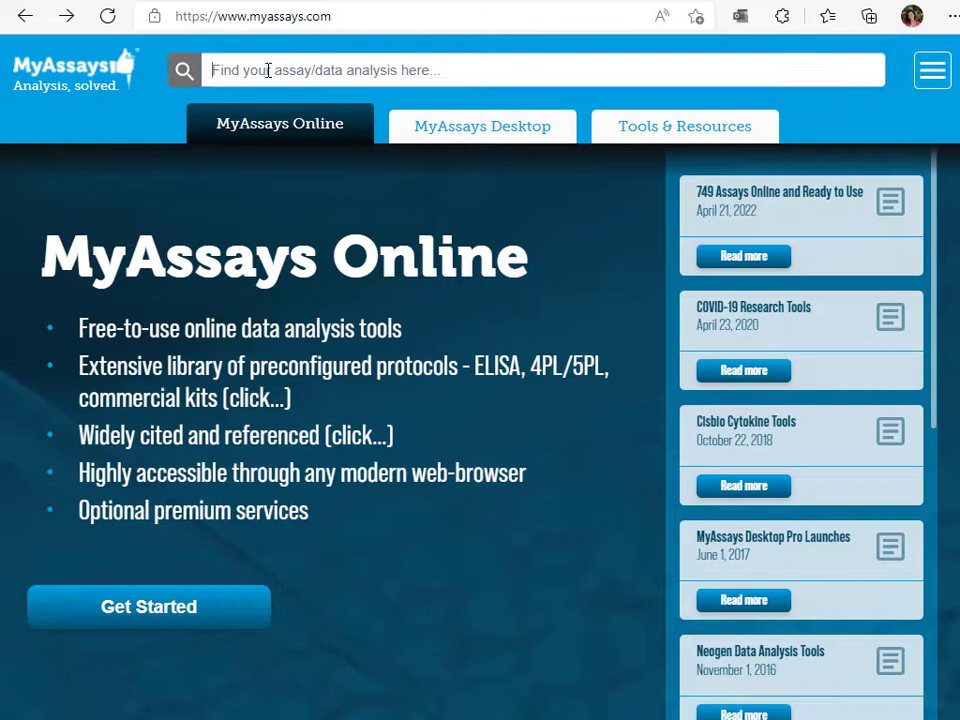
type("4pl")
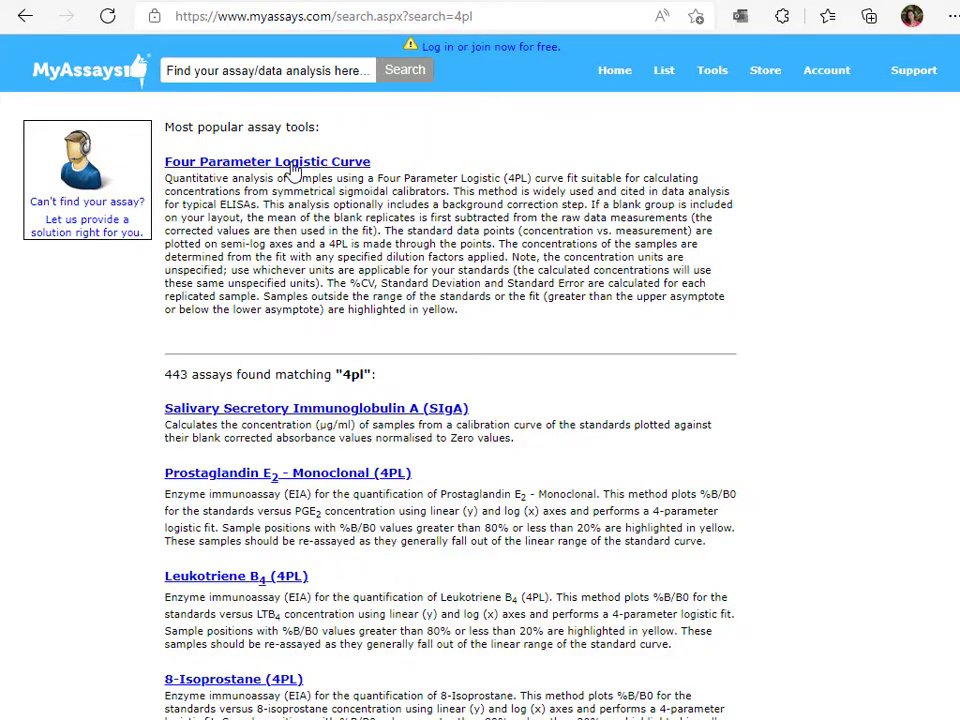
left_click(267, 161)
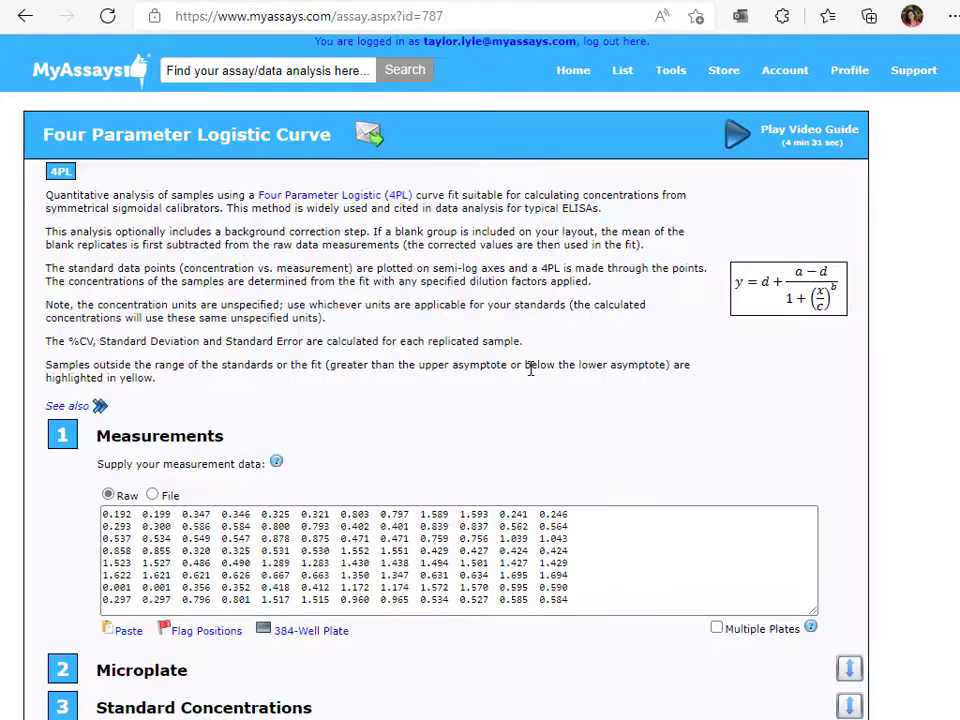
Step: Scroll through the assay sections to Run Notes and run the 4PL calculation
scroll("down", 3)
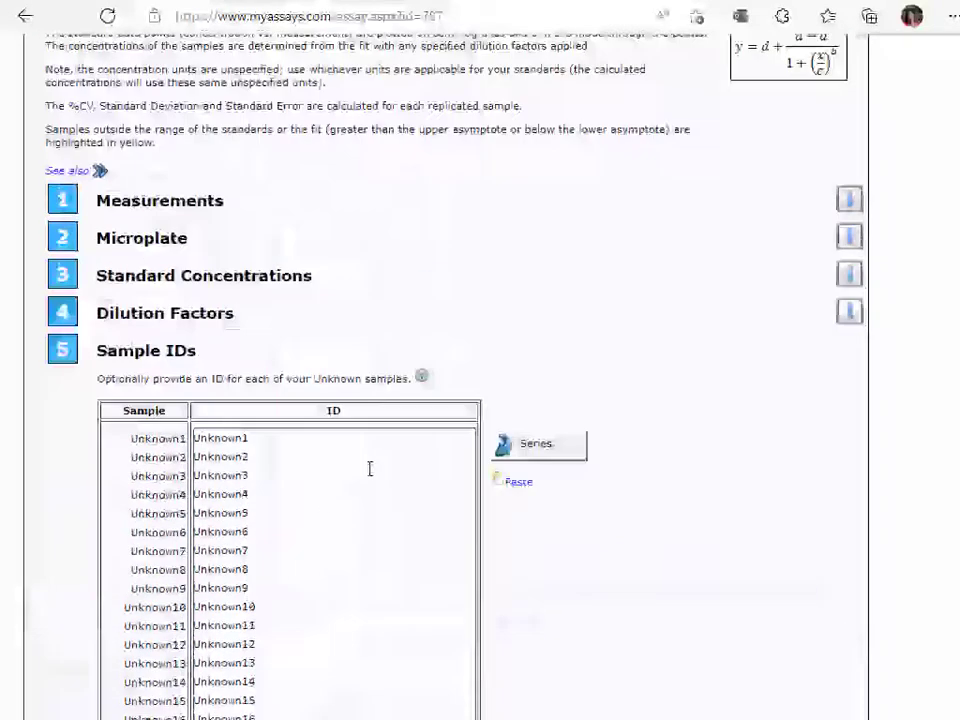
scroll("down", 3)
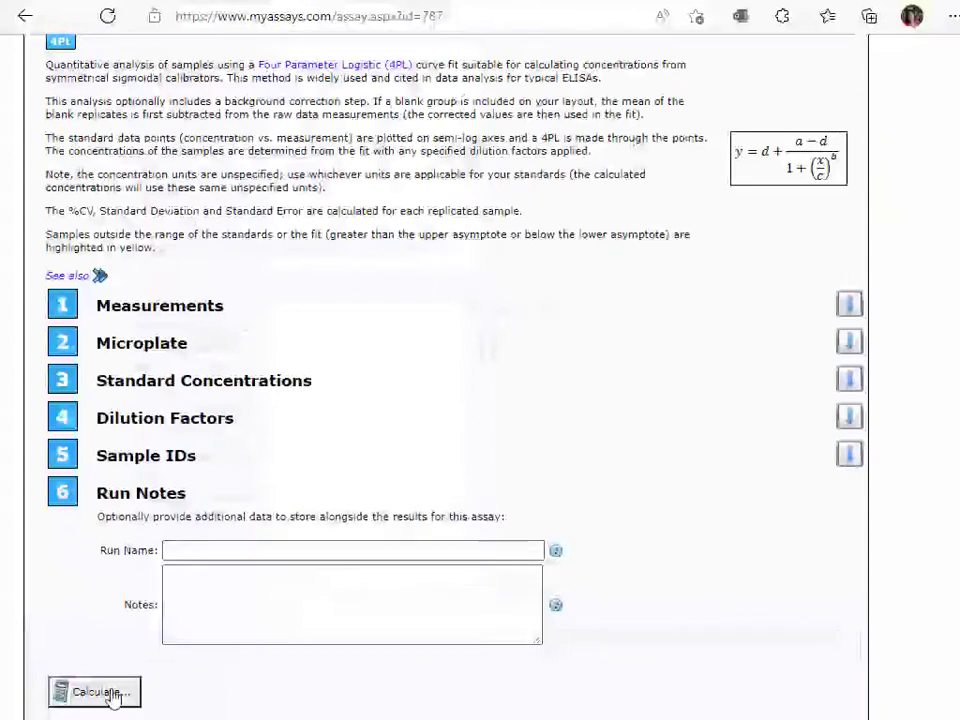
left_click(93, 692)
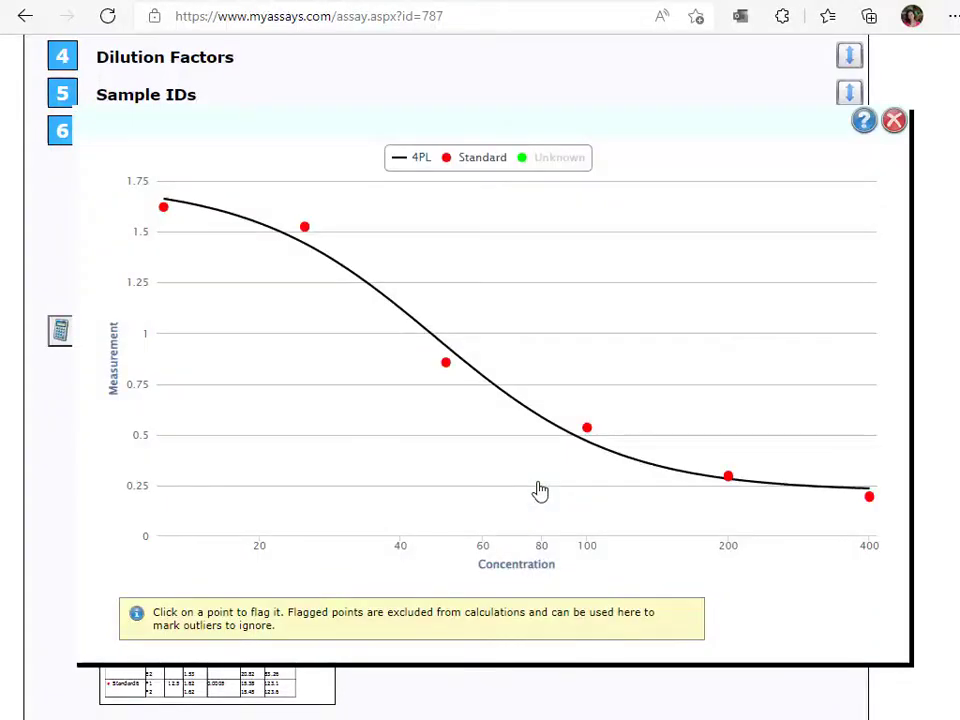
mouse_move(549, 210)
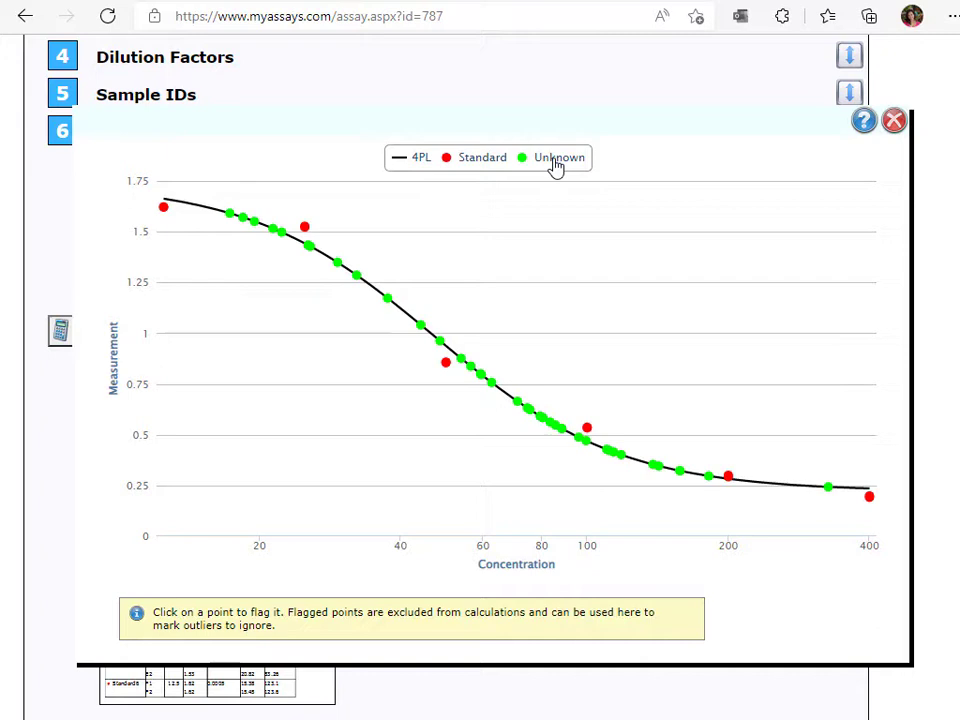
Step: Generate the Four Parameter Logistic Curve results report from the curve plot
left_click(893, 120)
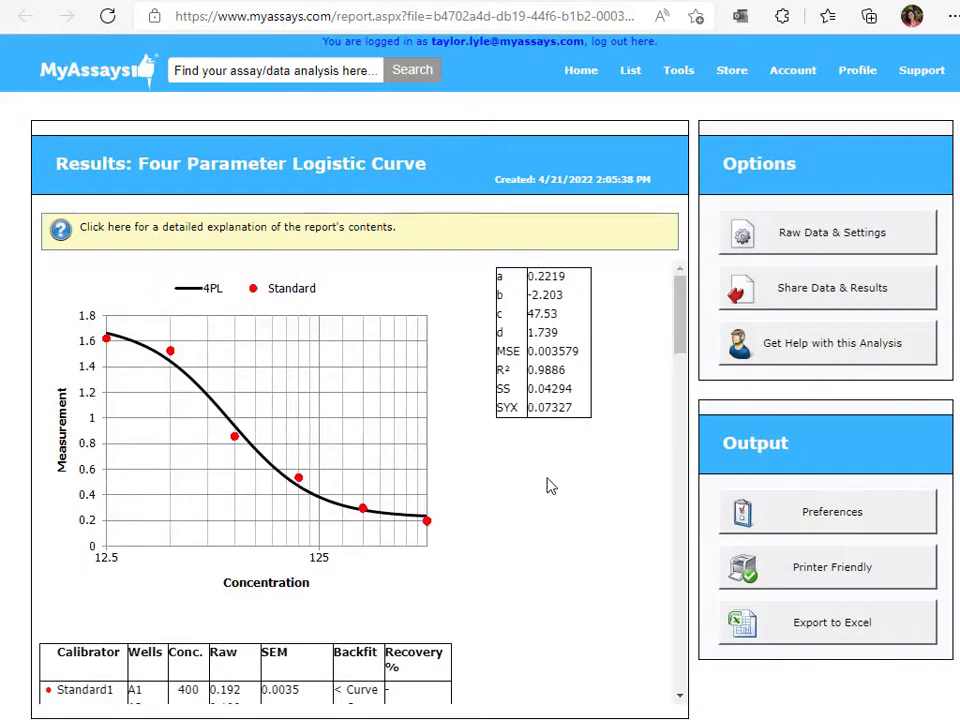
mouse_move(443, 497)
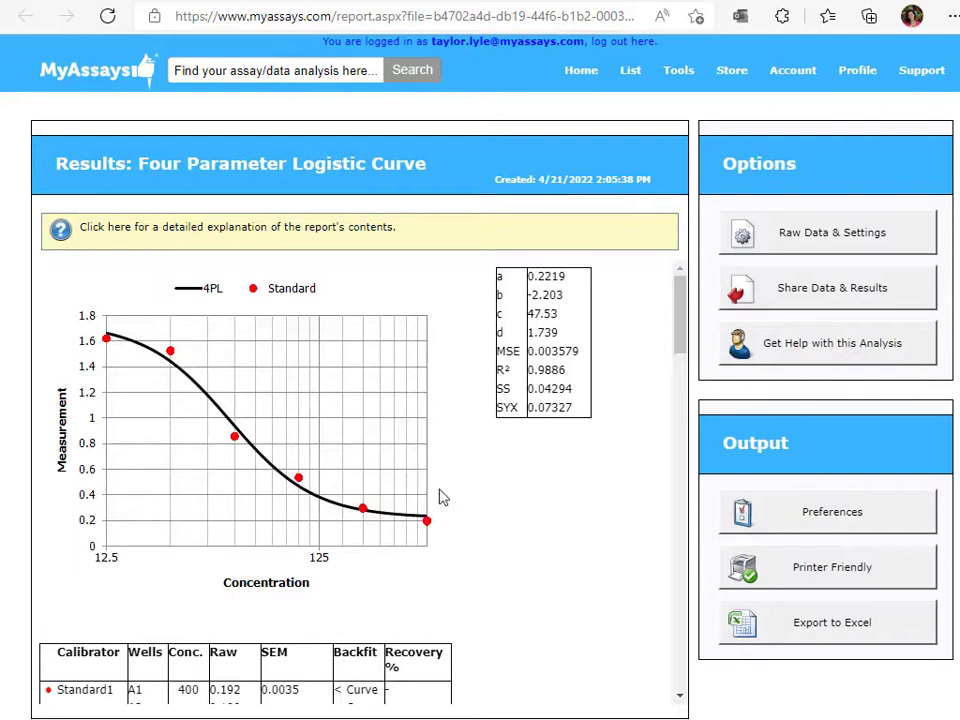
mouse_move(502, 408)
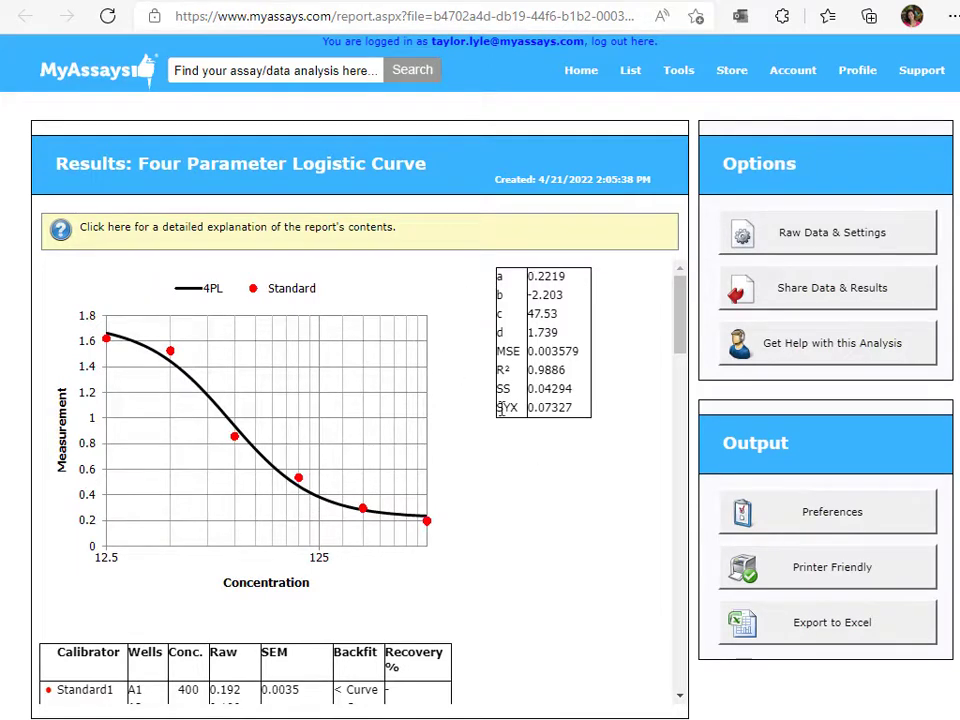
Step: Scroll through the 4PL report's calibrator and sample results tables
scroll("down", 3)
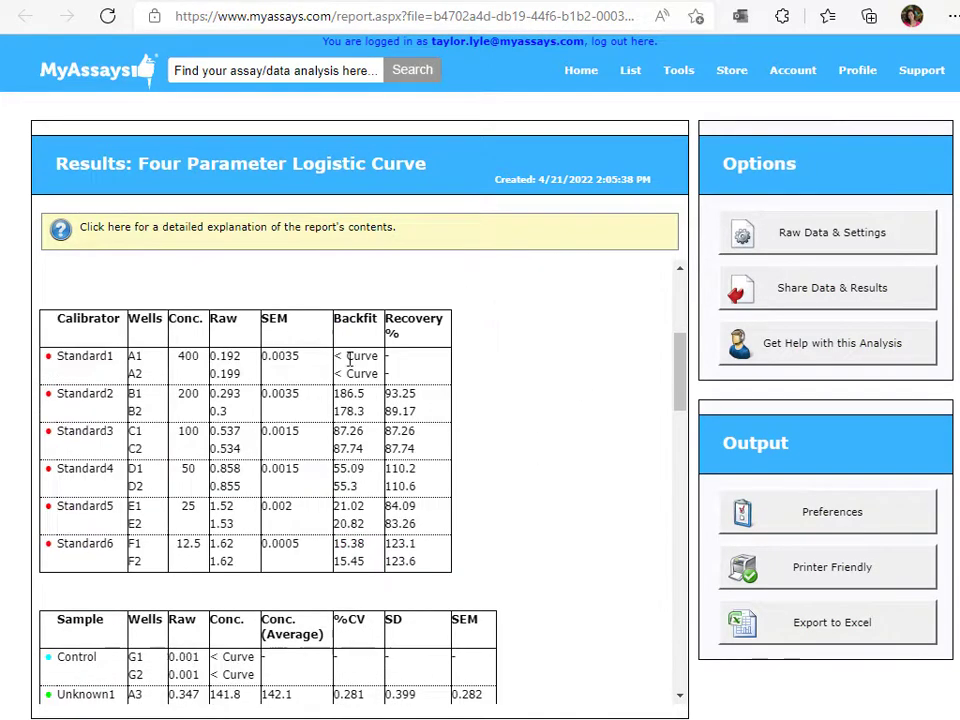
mouse_move(352, 520)
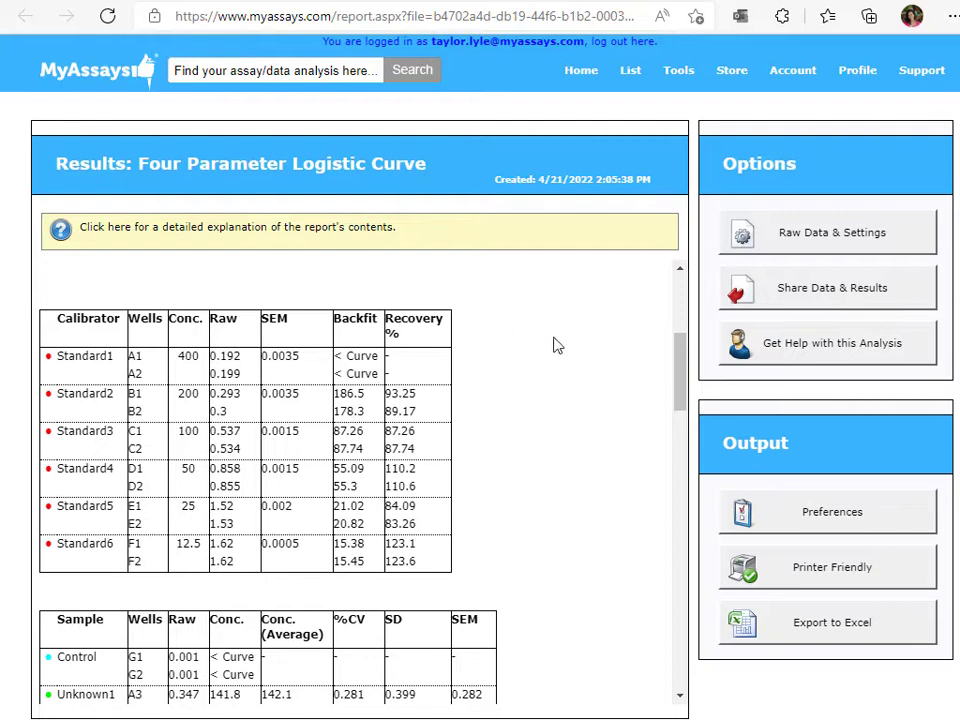
mouse_move(422, 401)
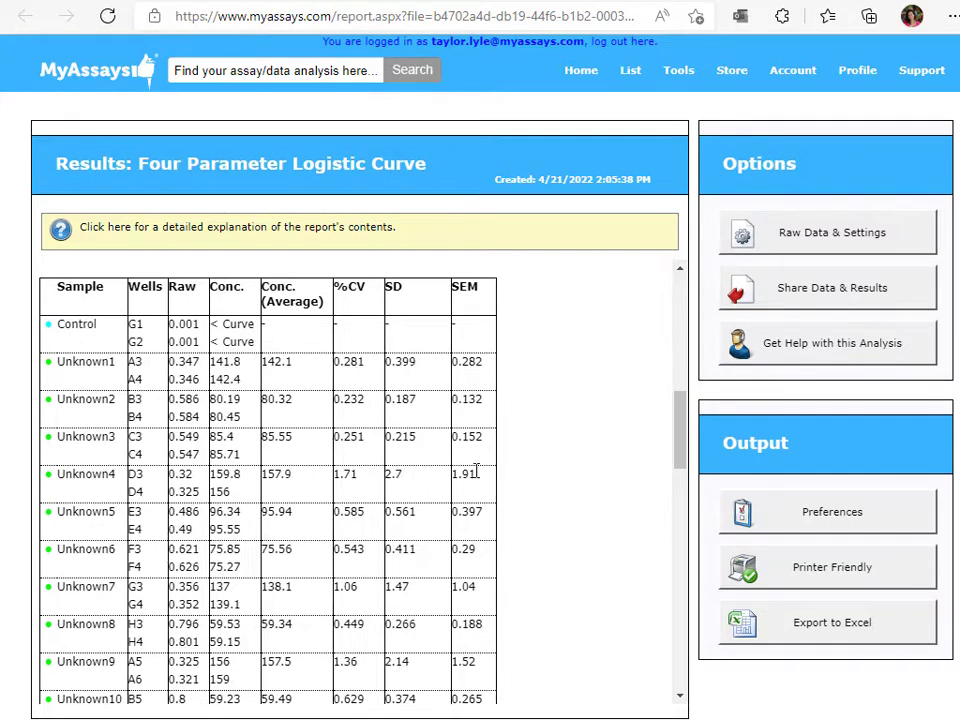
mouse_move(527, 419)
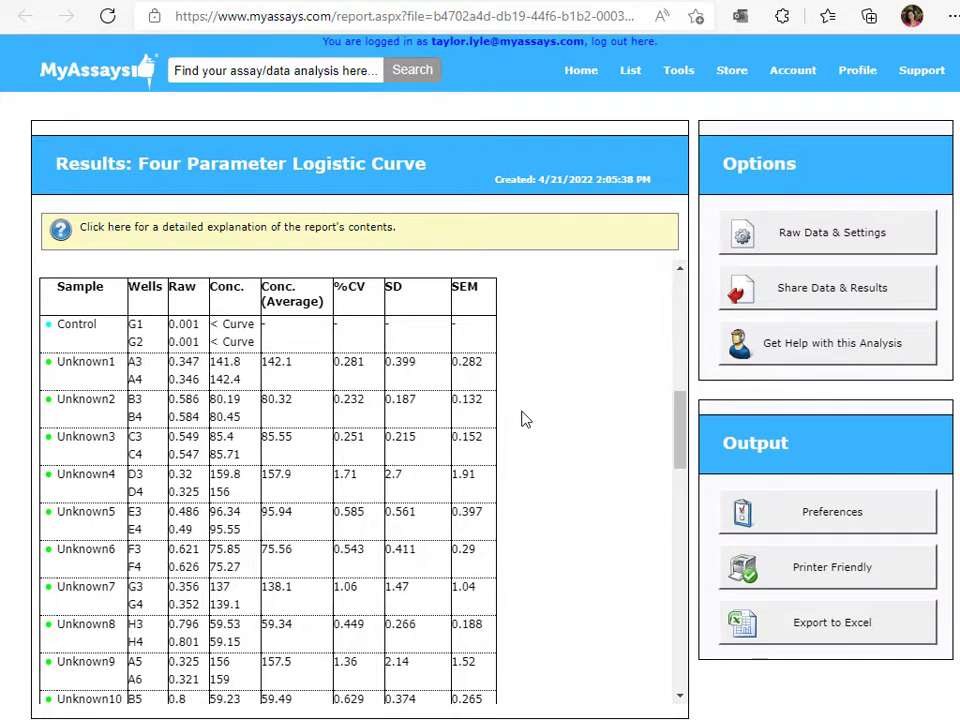
scroll("down", 3)
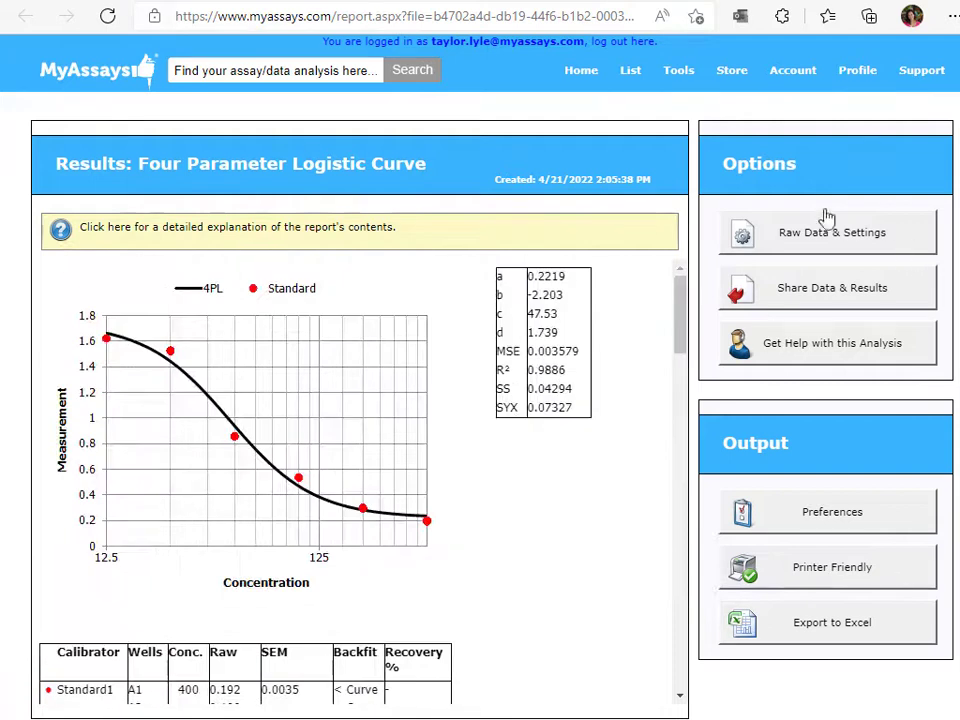
mouse_move(840, 288)
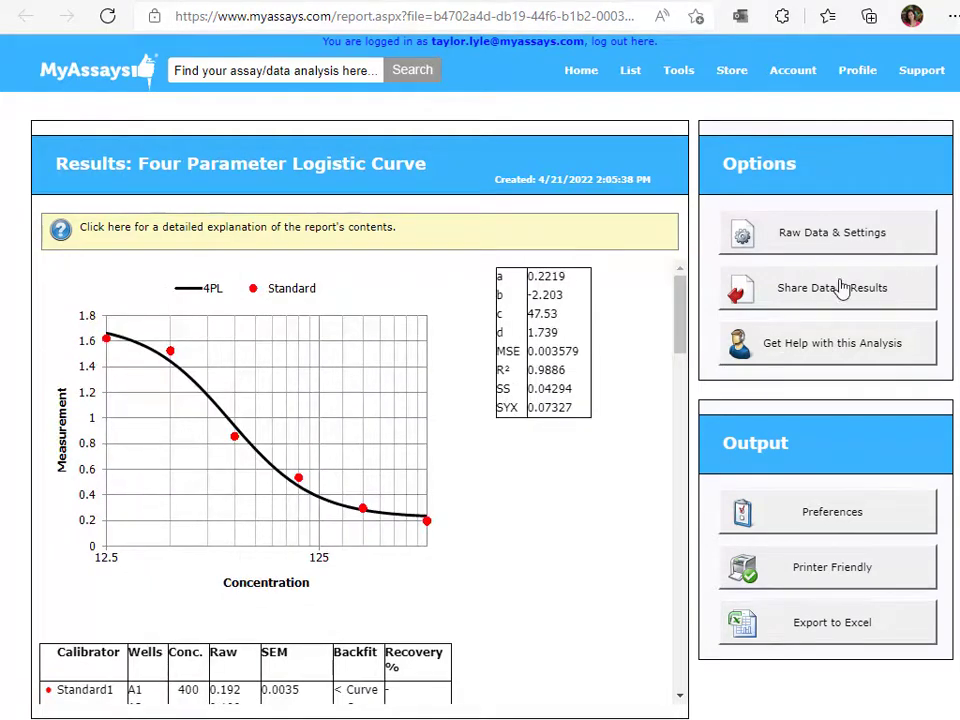
mouse_move(897, 305)
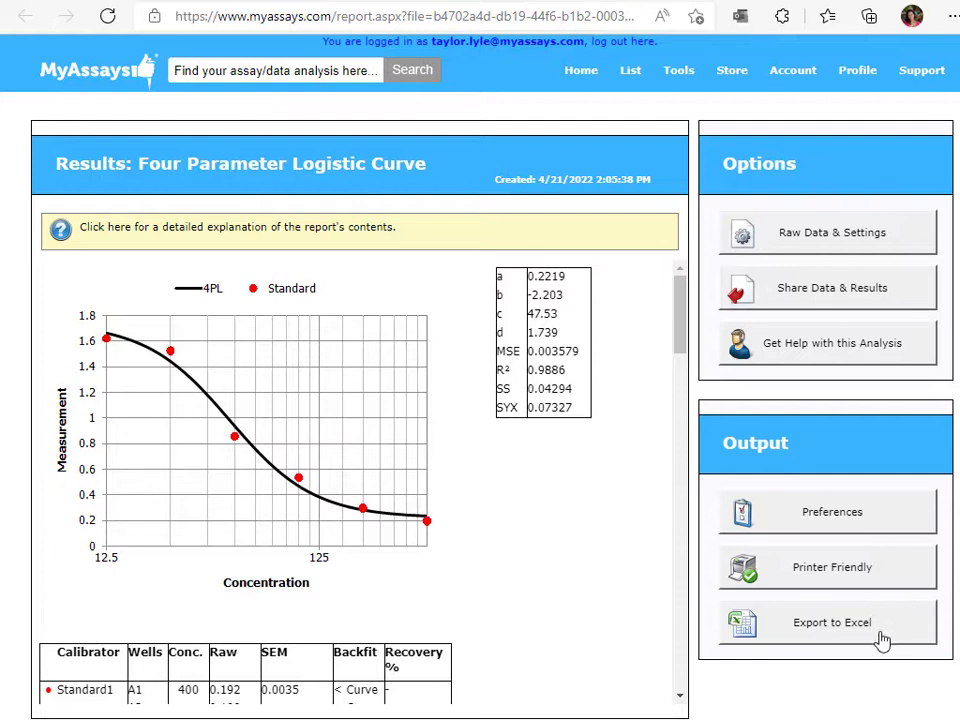
mouse_move(881, 600)
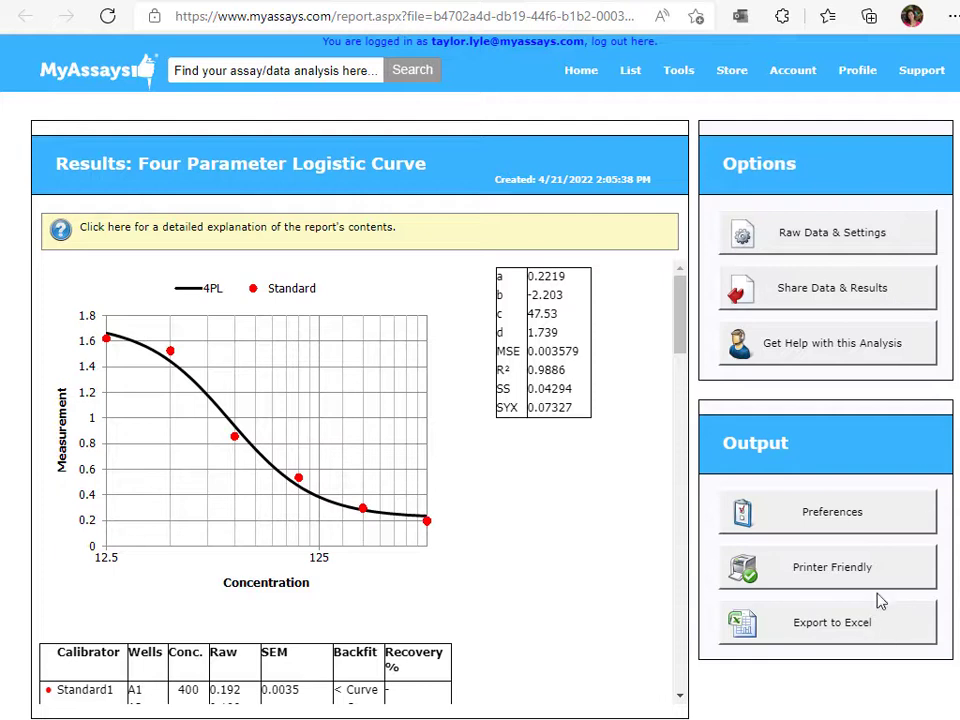
mouse_move(875, 590)
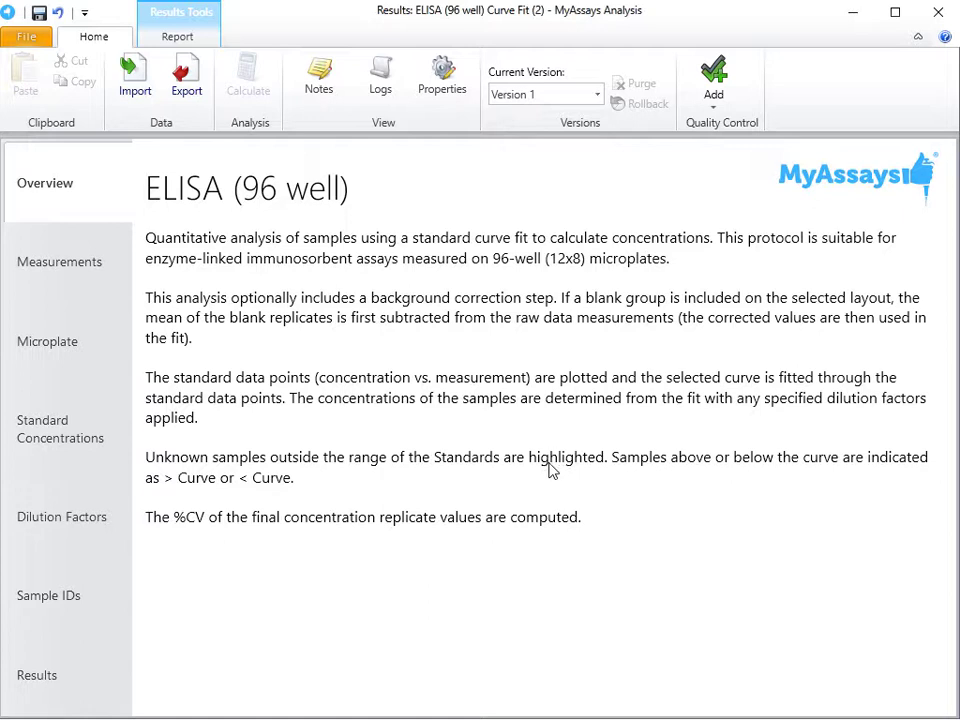
mouse_move(553, 470)
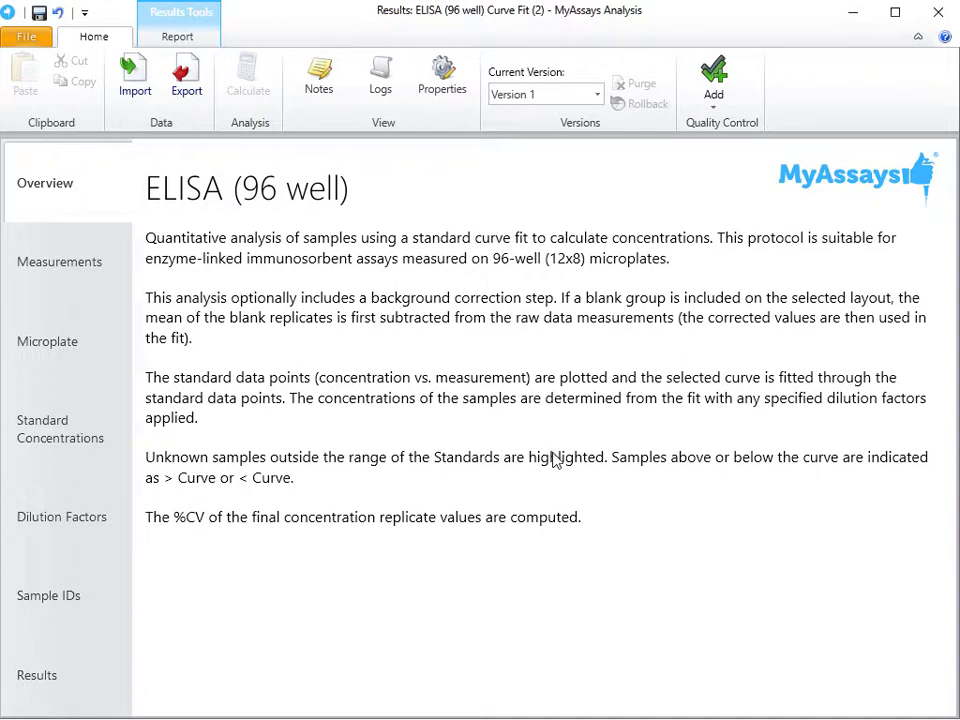
mouse_move(390, 515)
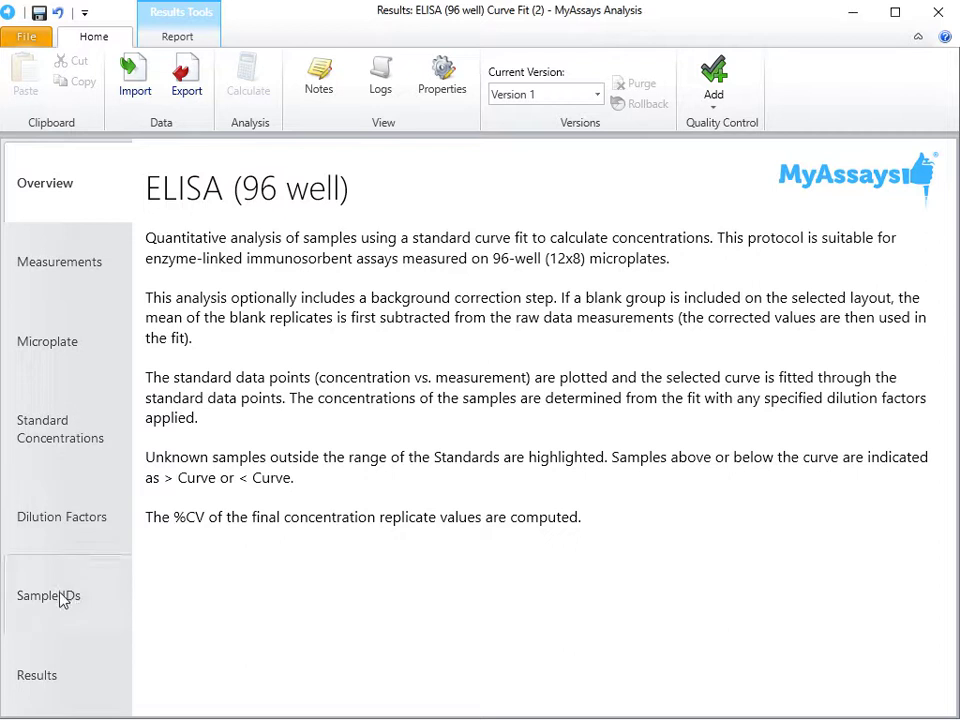
mouse_move(259, 581)
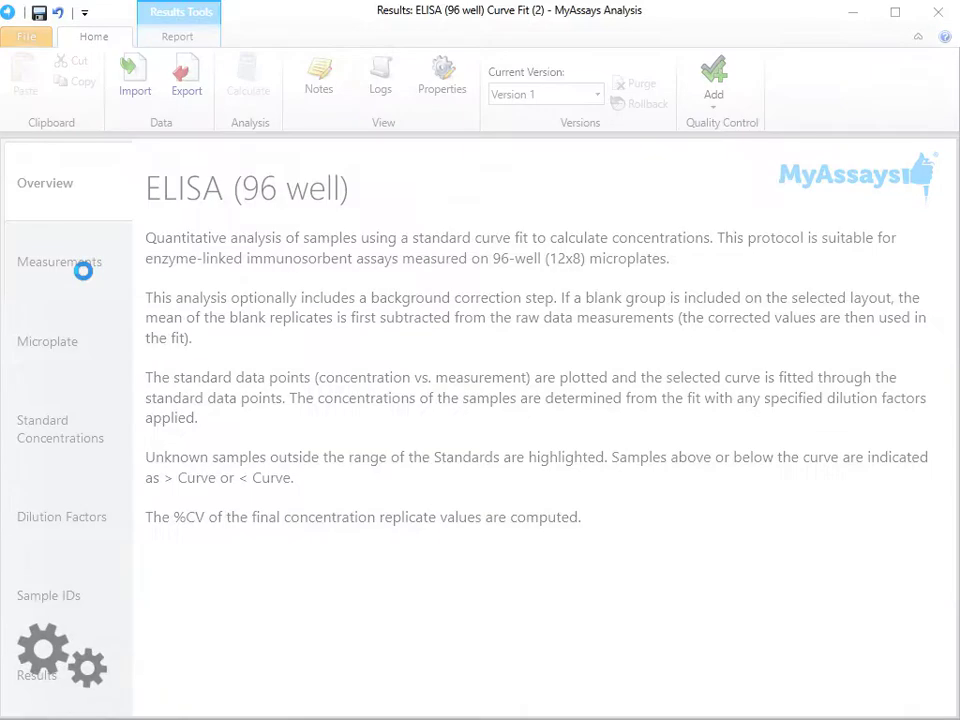
Step: Step through Microplate, Standard Concentrations, Dilution Factors and Results in MyAssays Desktop
left_click(48, 341)
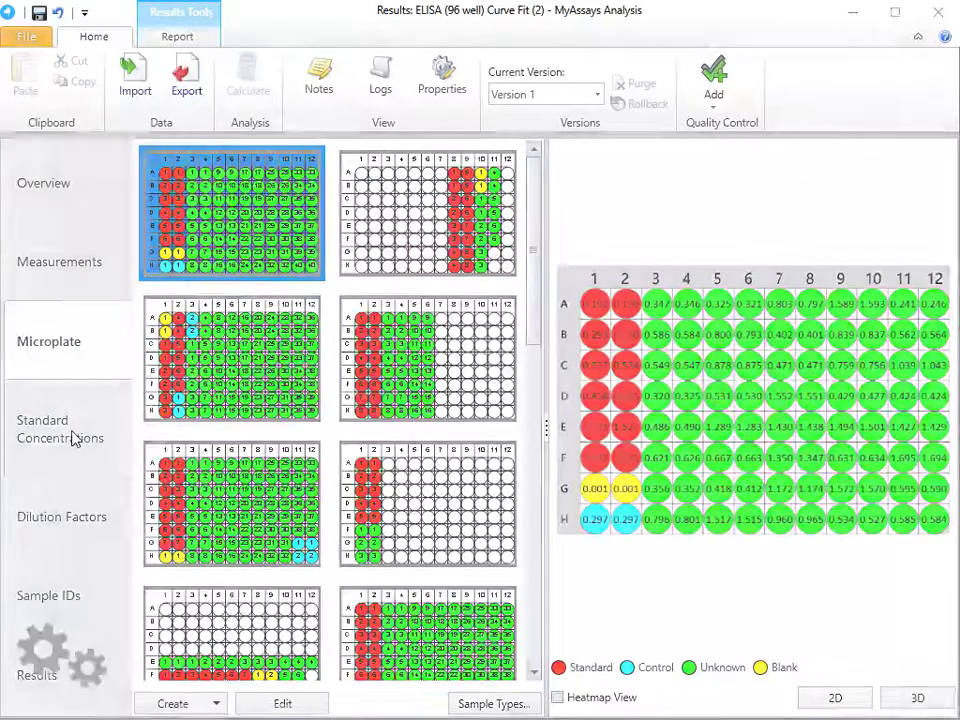
left_click(61, 428)
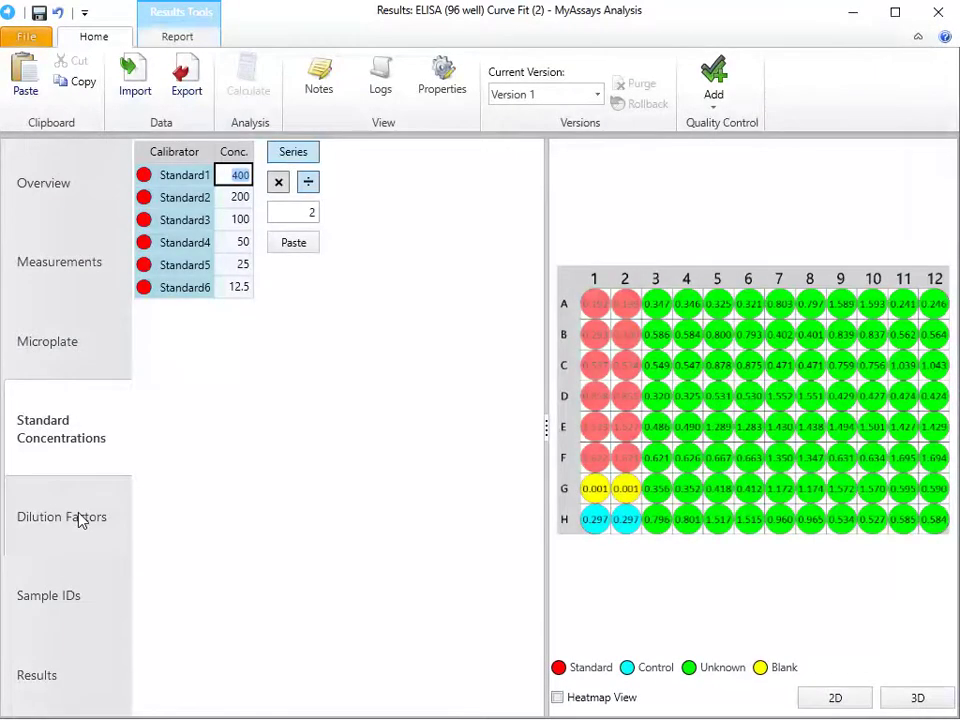
left_click(61, 516)
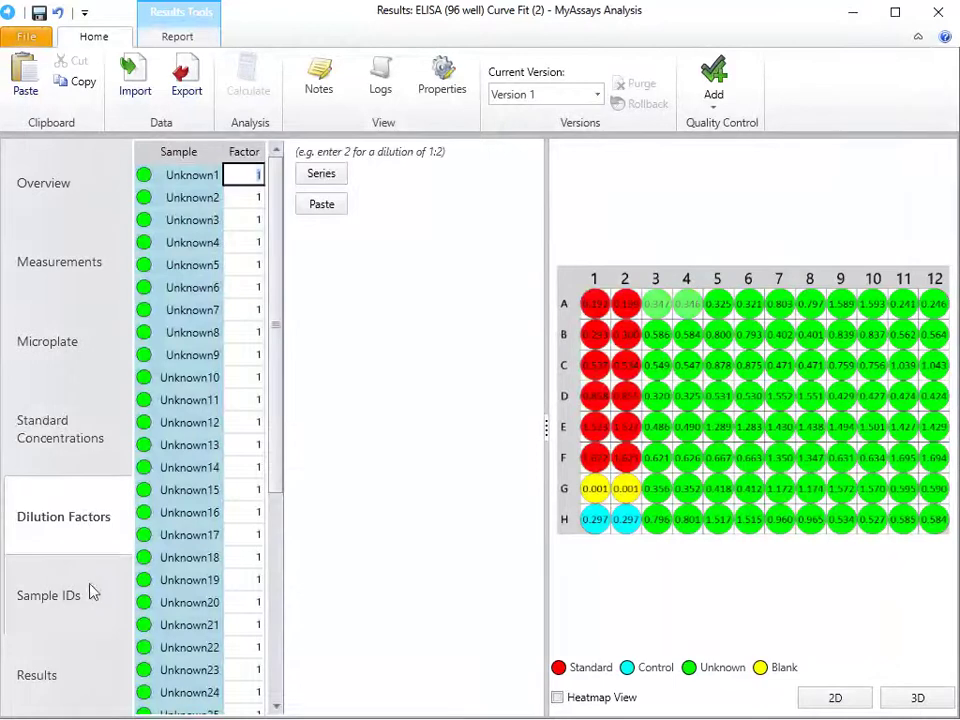
left_click(48, 595)
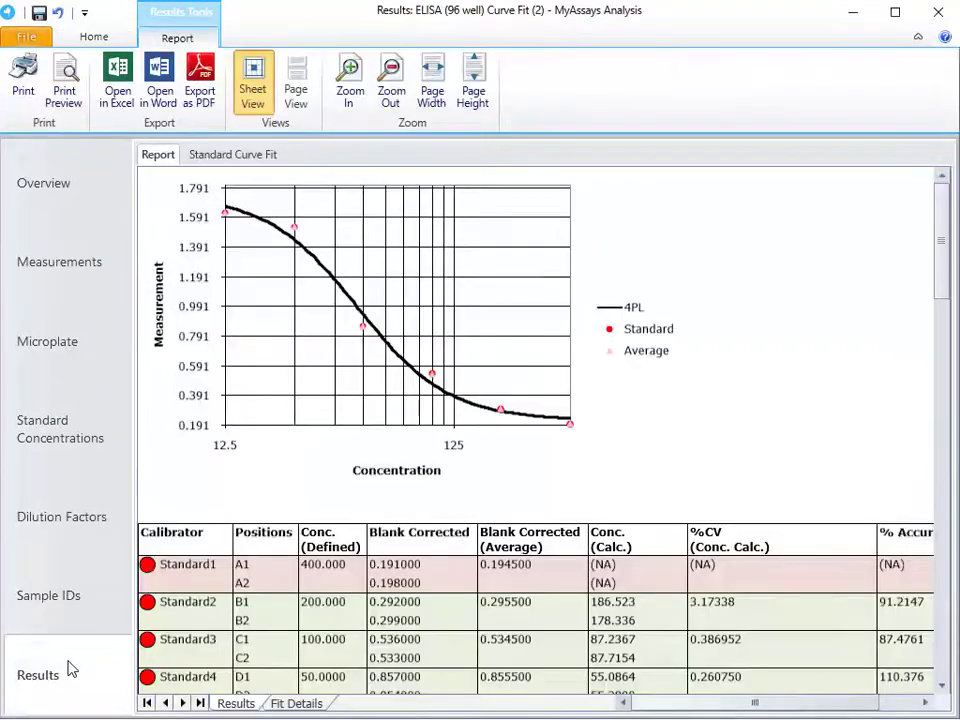
mouse_move(260, 397)
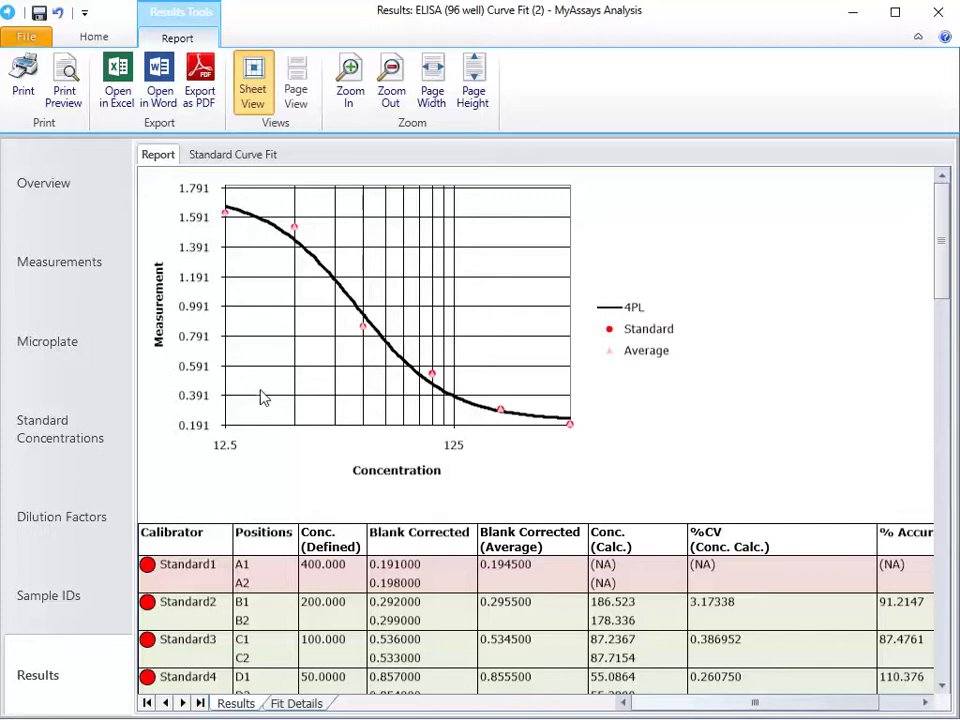
scroll("down", 3)
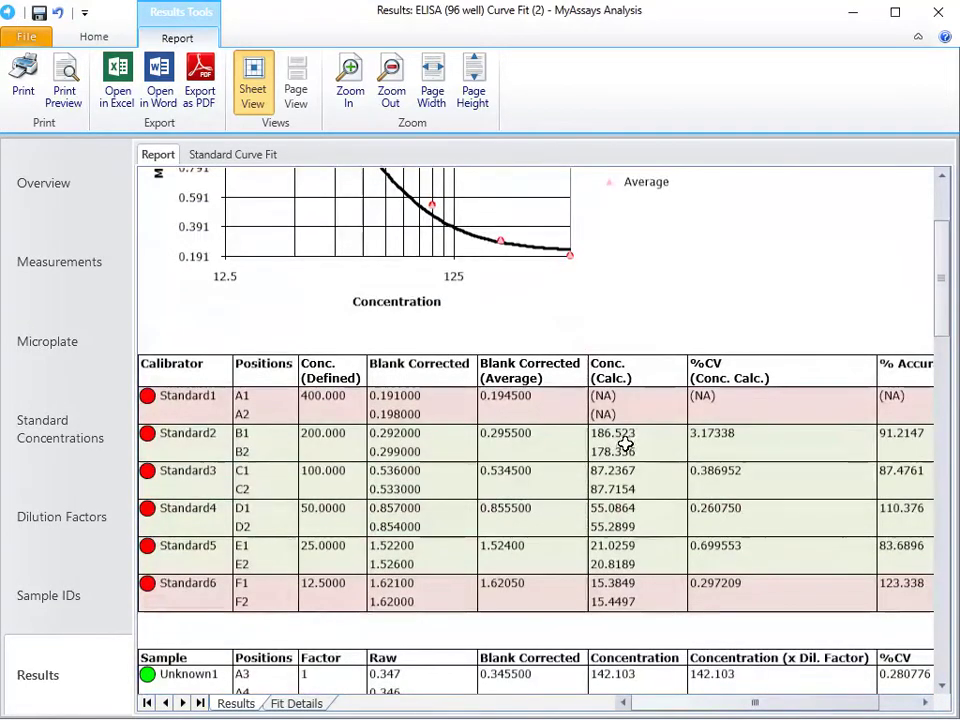
mouse_move(570, 458)
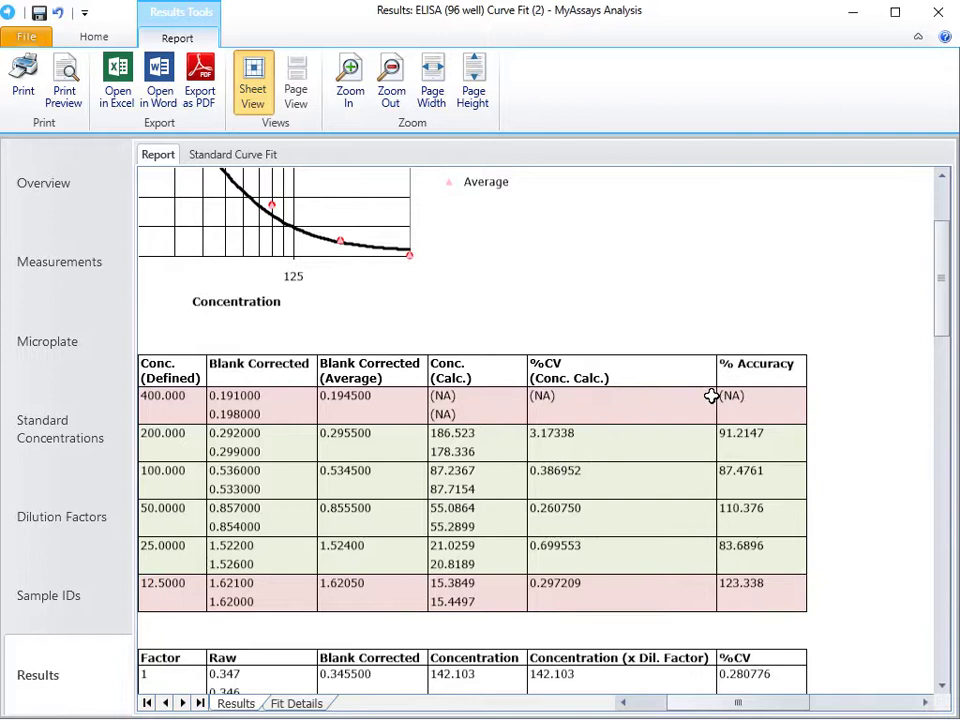
mouse_move(728, 393)
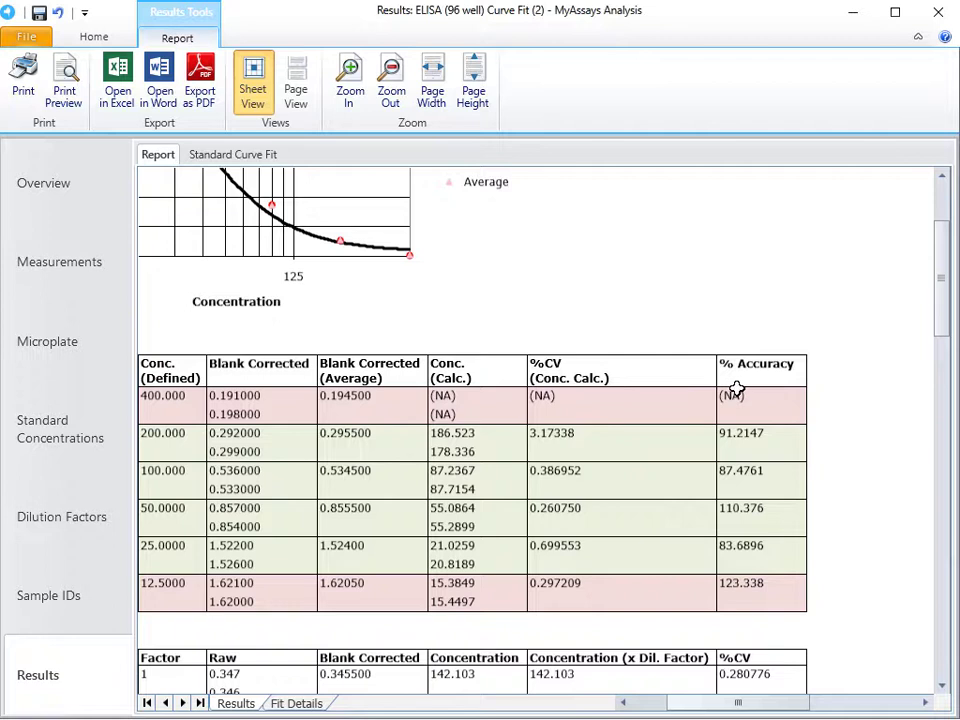
mouse_move(783, 608)
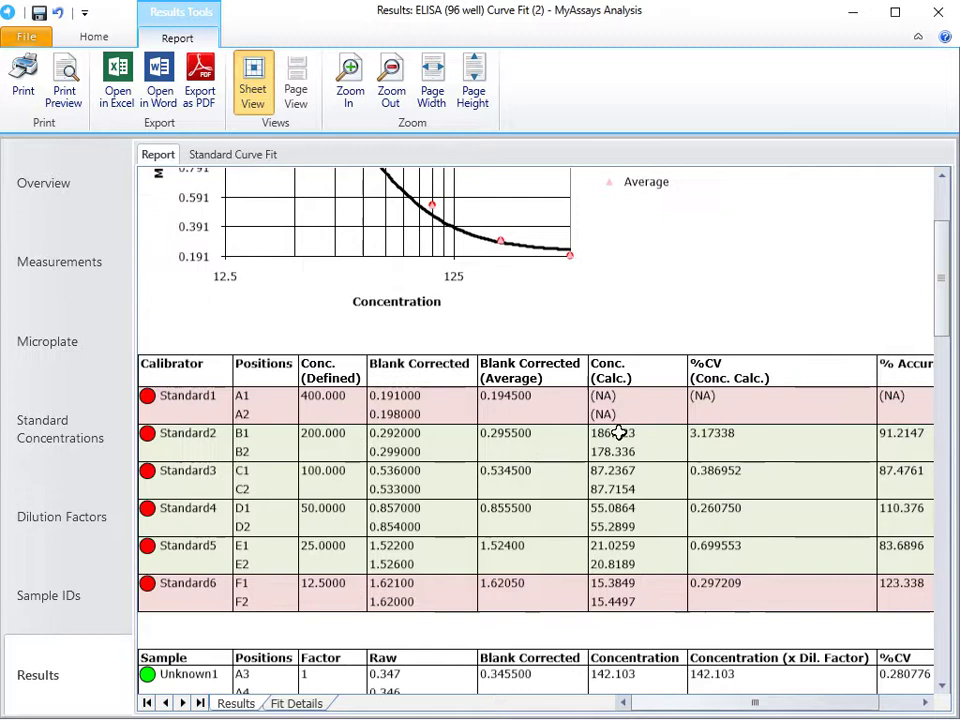
scroll("down", 3)
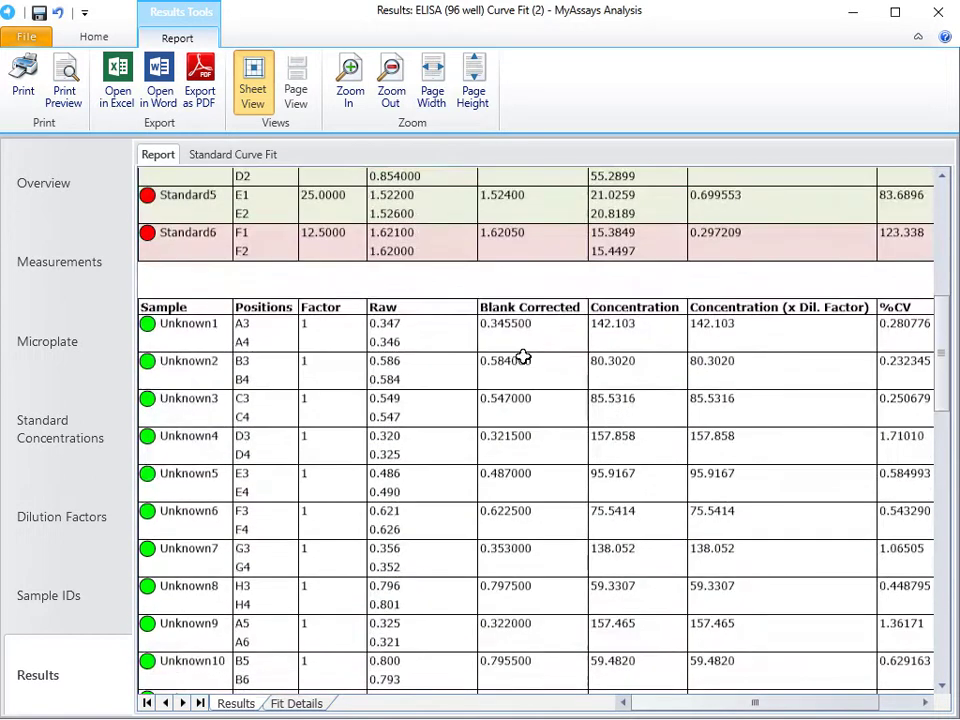
scroll("down", 3)
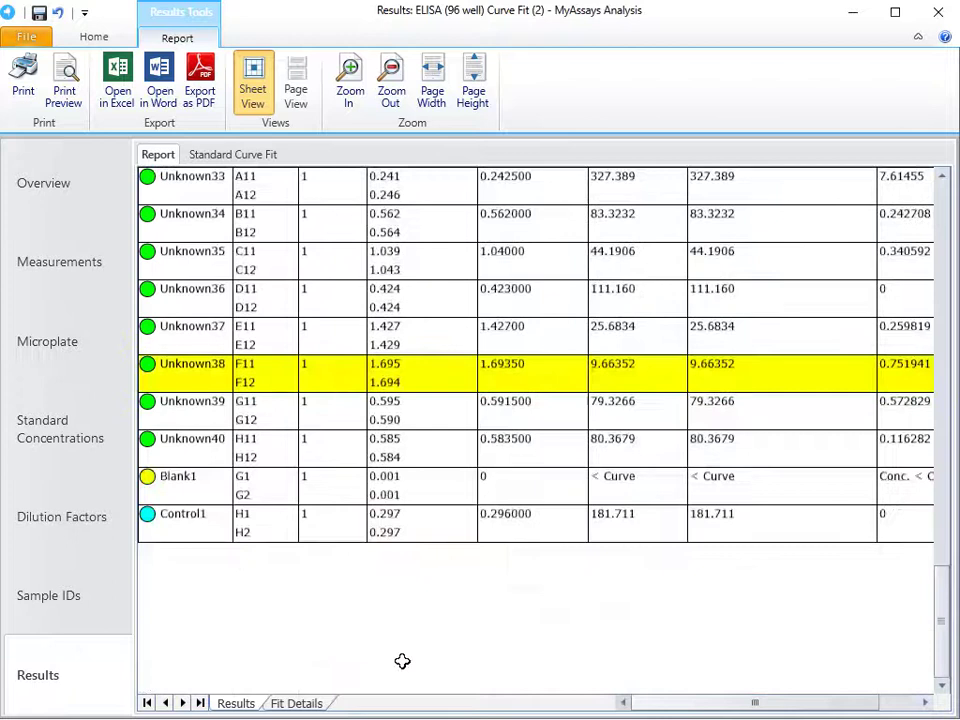
Step: Show the Fit Details sheet with 4PL coefficients and goodness-of-fit measures
left_click(295, 703)
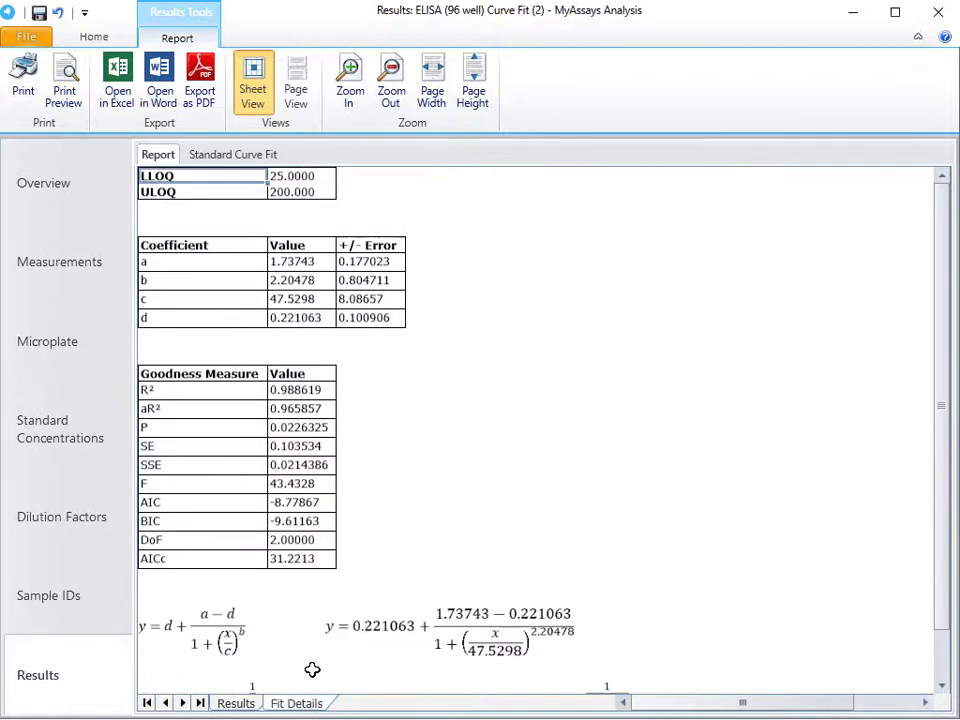
mouse_move(409, 337)
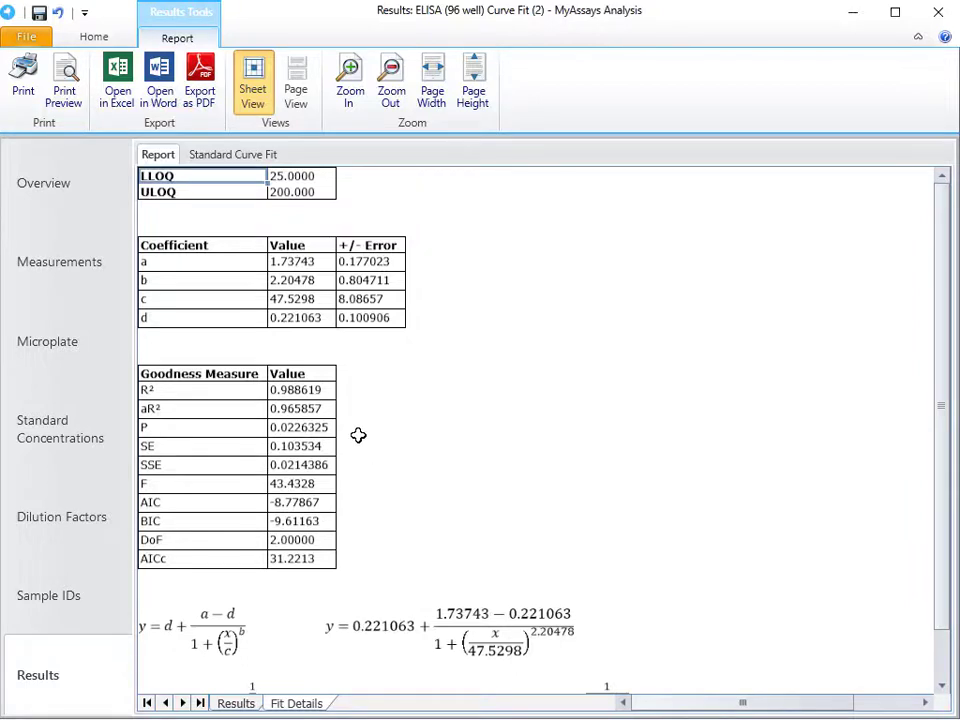
mouse_move(253, 287)
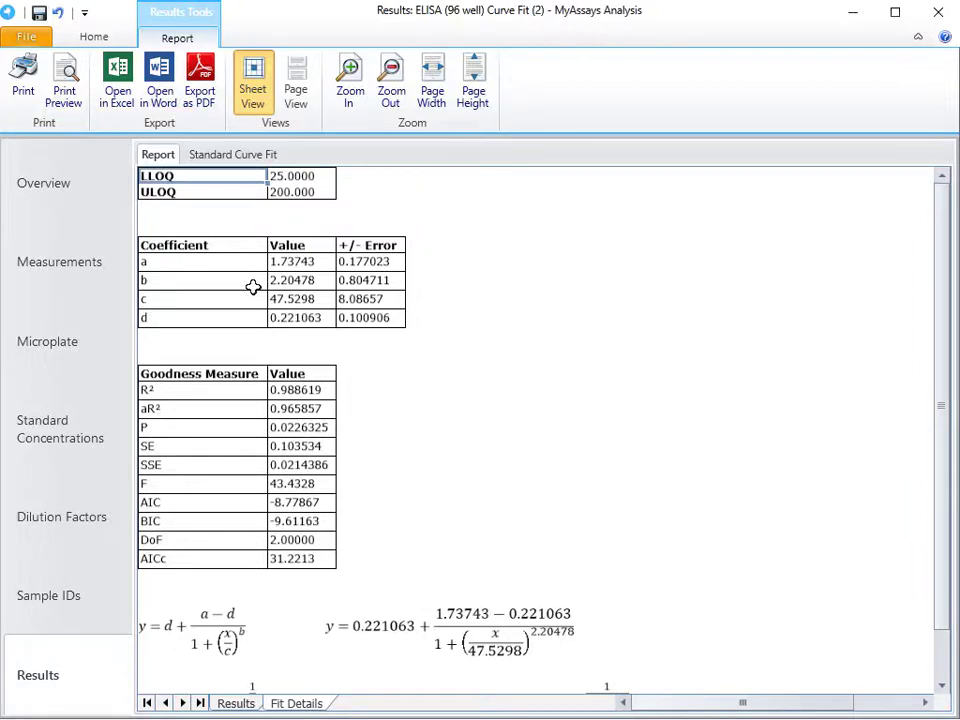